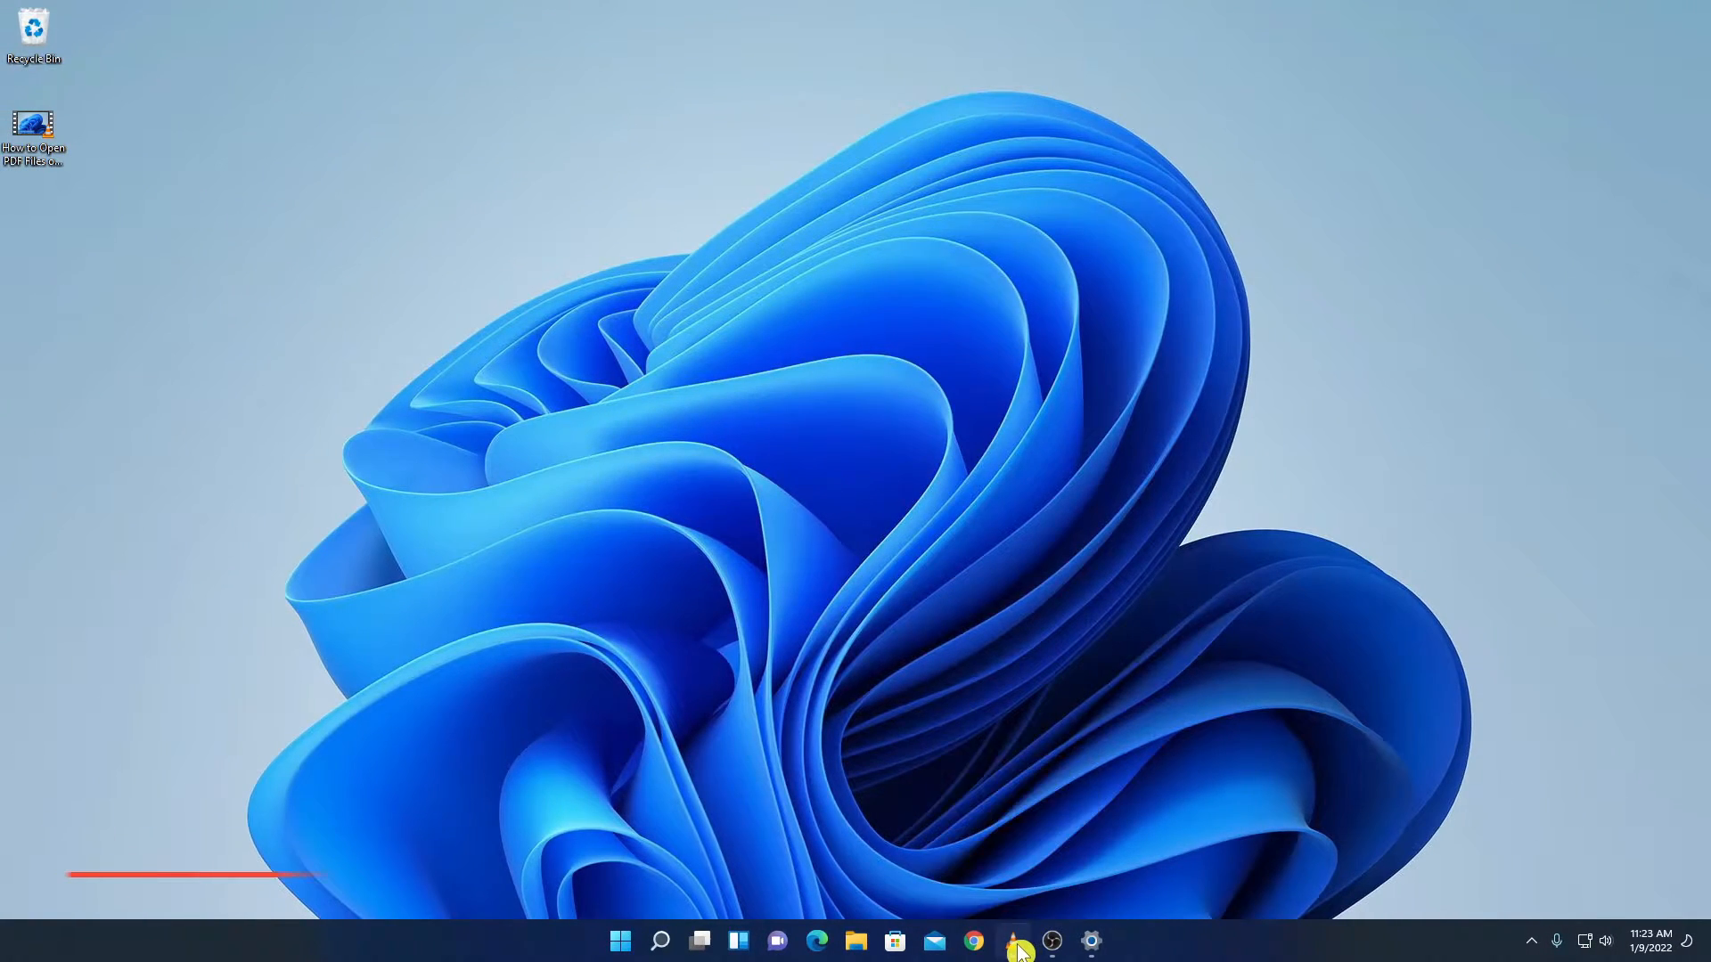
- Launch VLC from the taskbar and bring up its Tools menu
left_click(1016, 941)
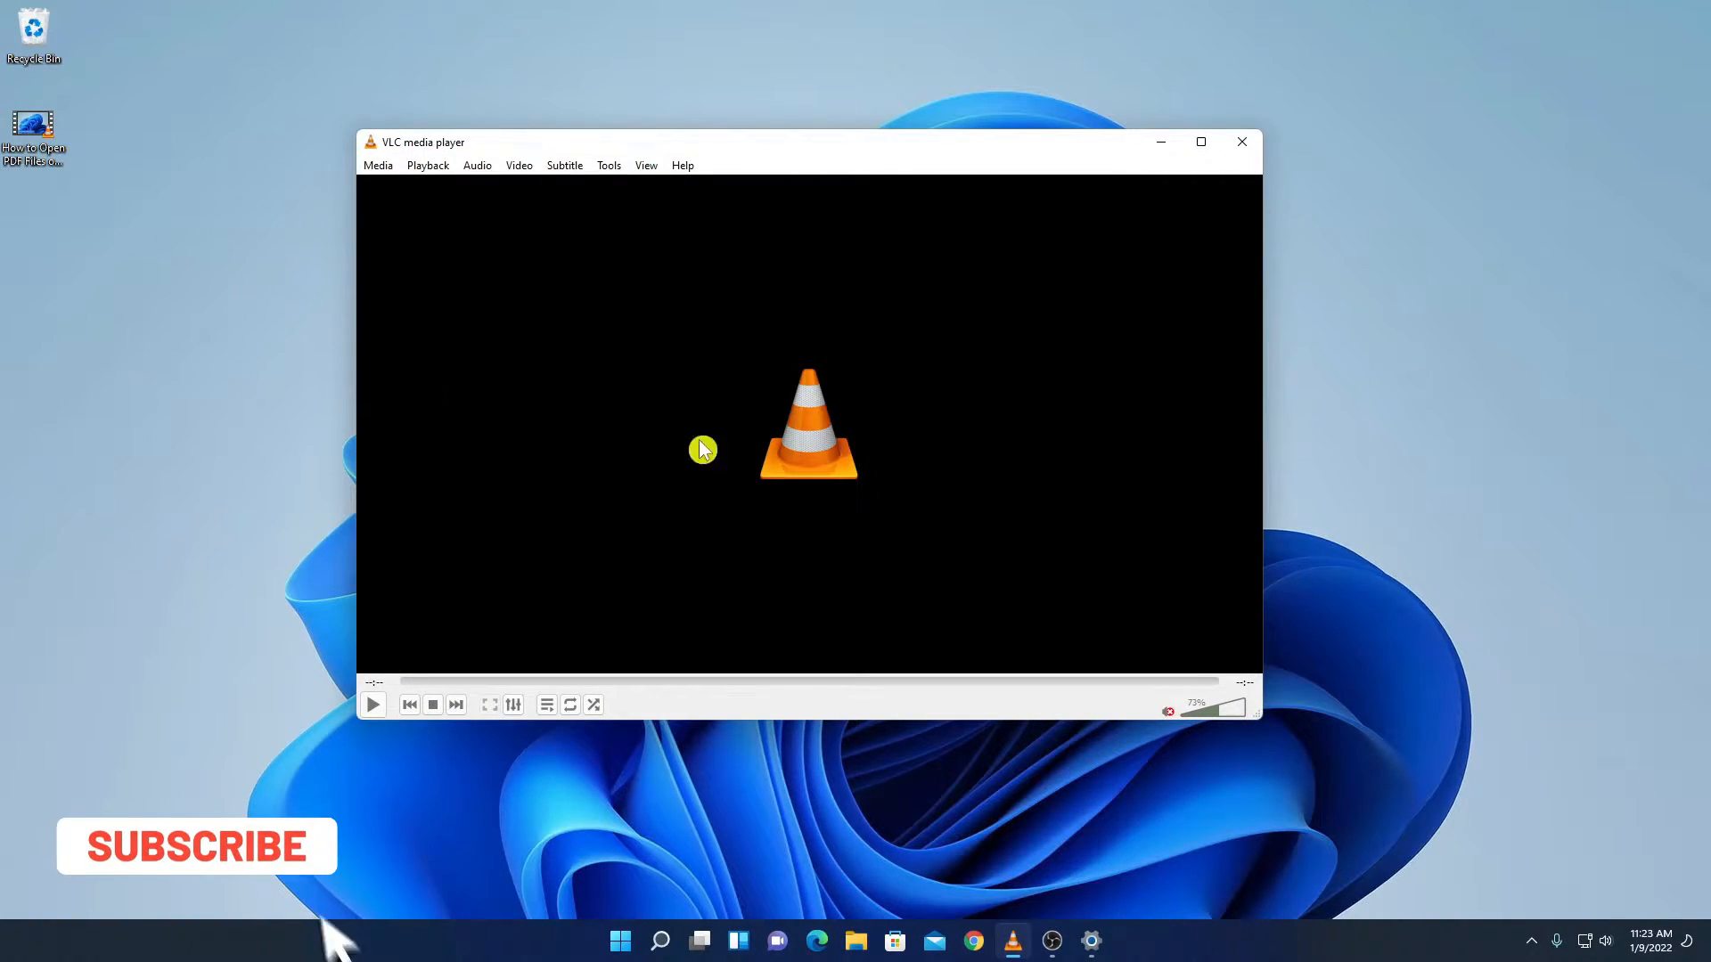
mouse_move(390, 178)
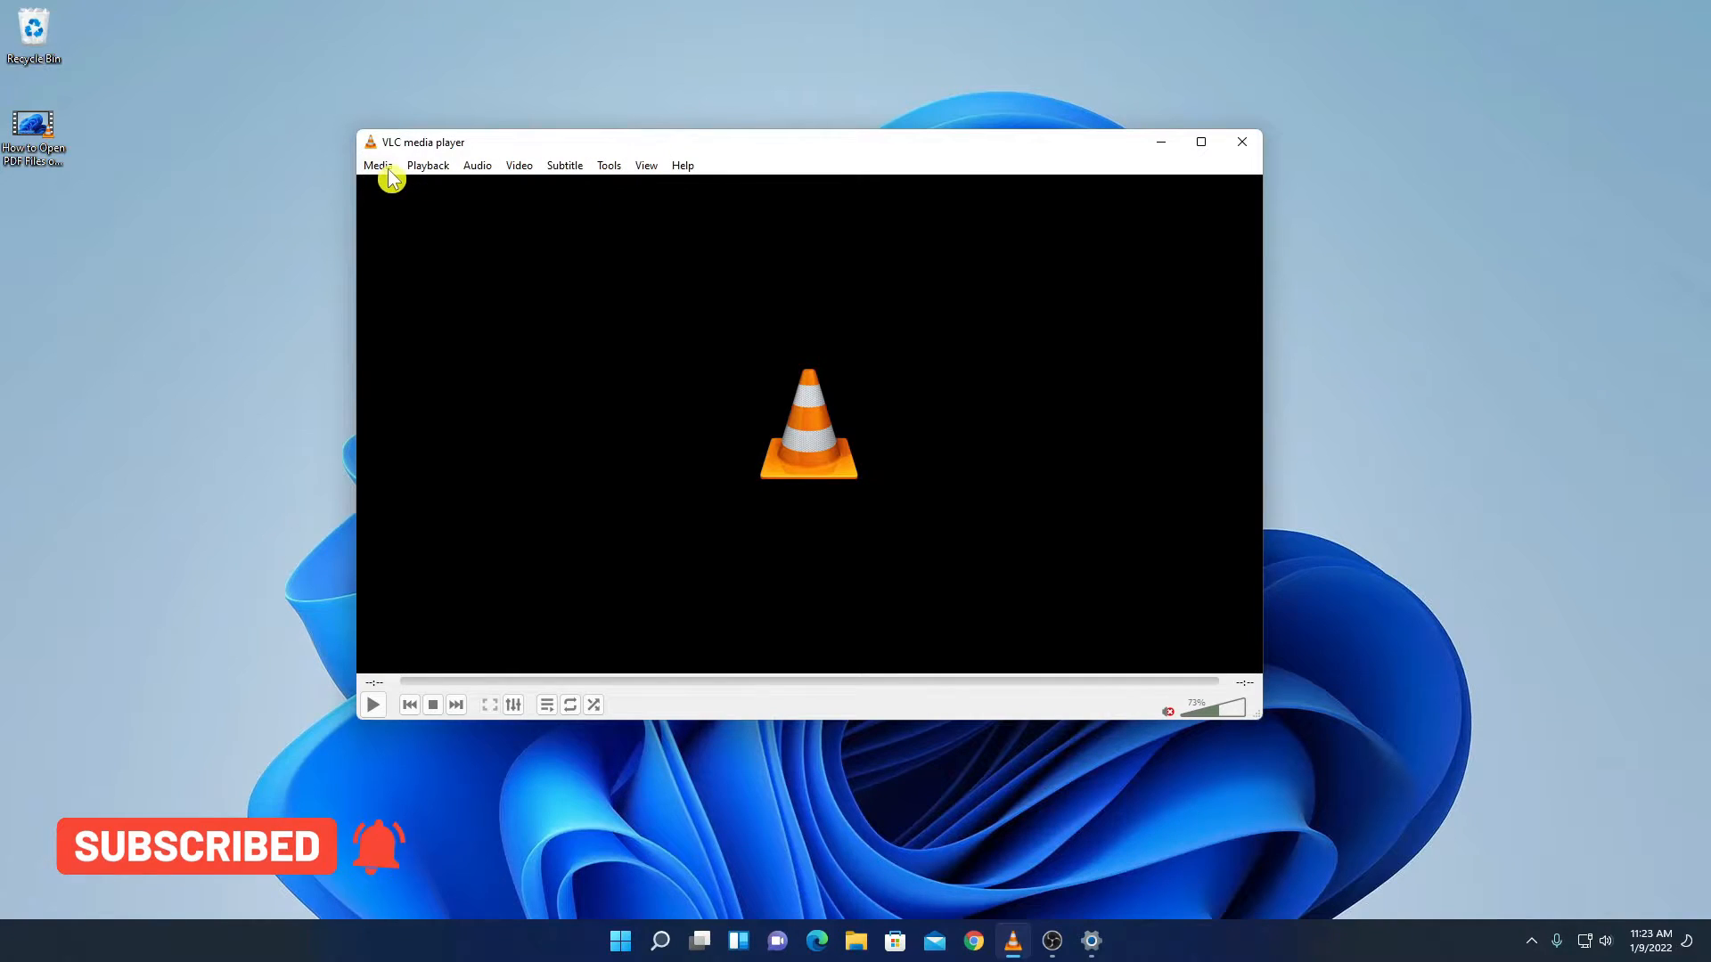
mouse_move(490, 180)
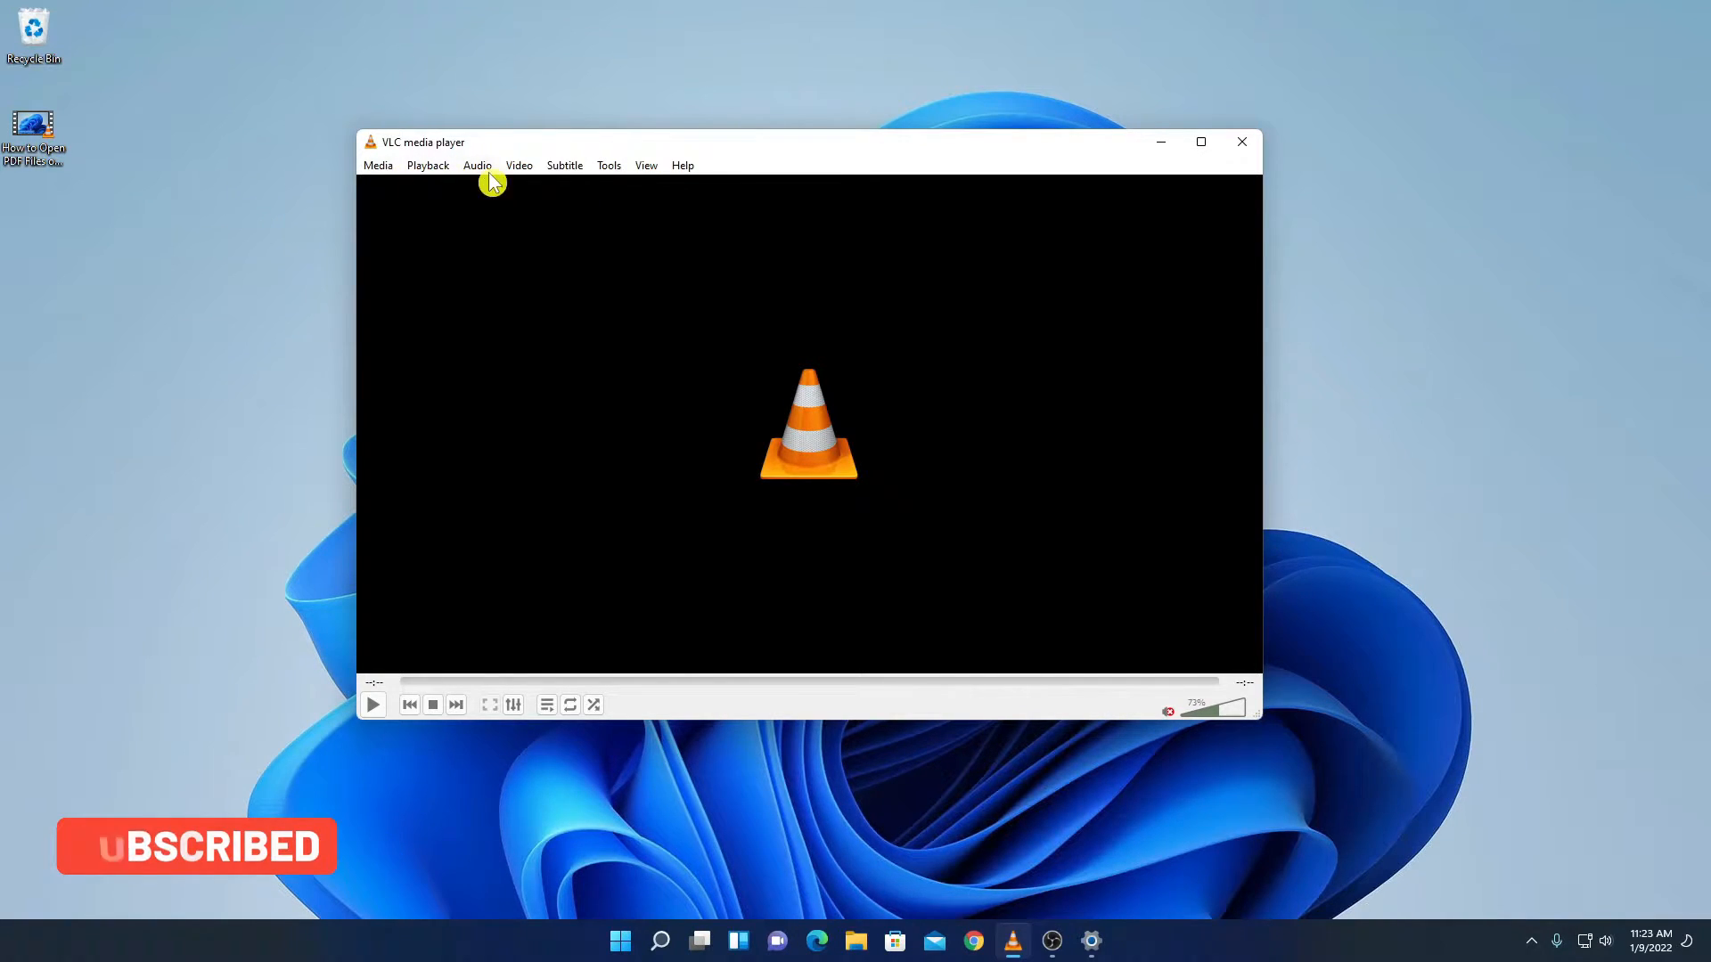
mouse_move(615, 175)
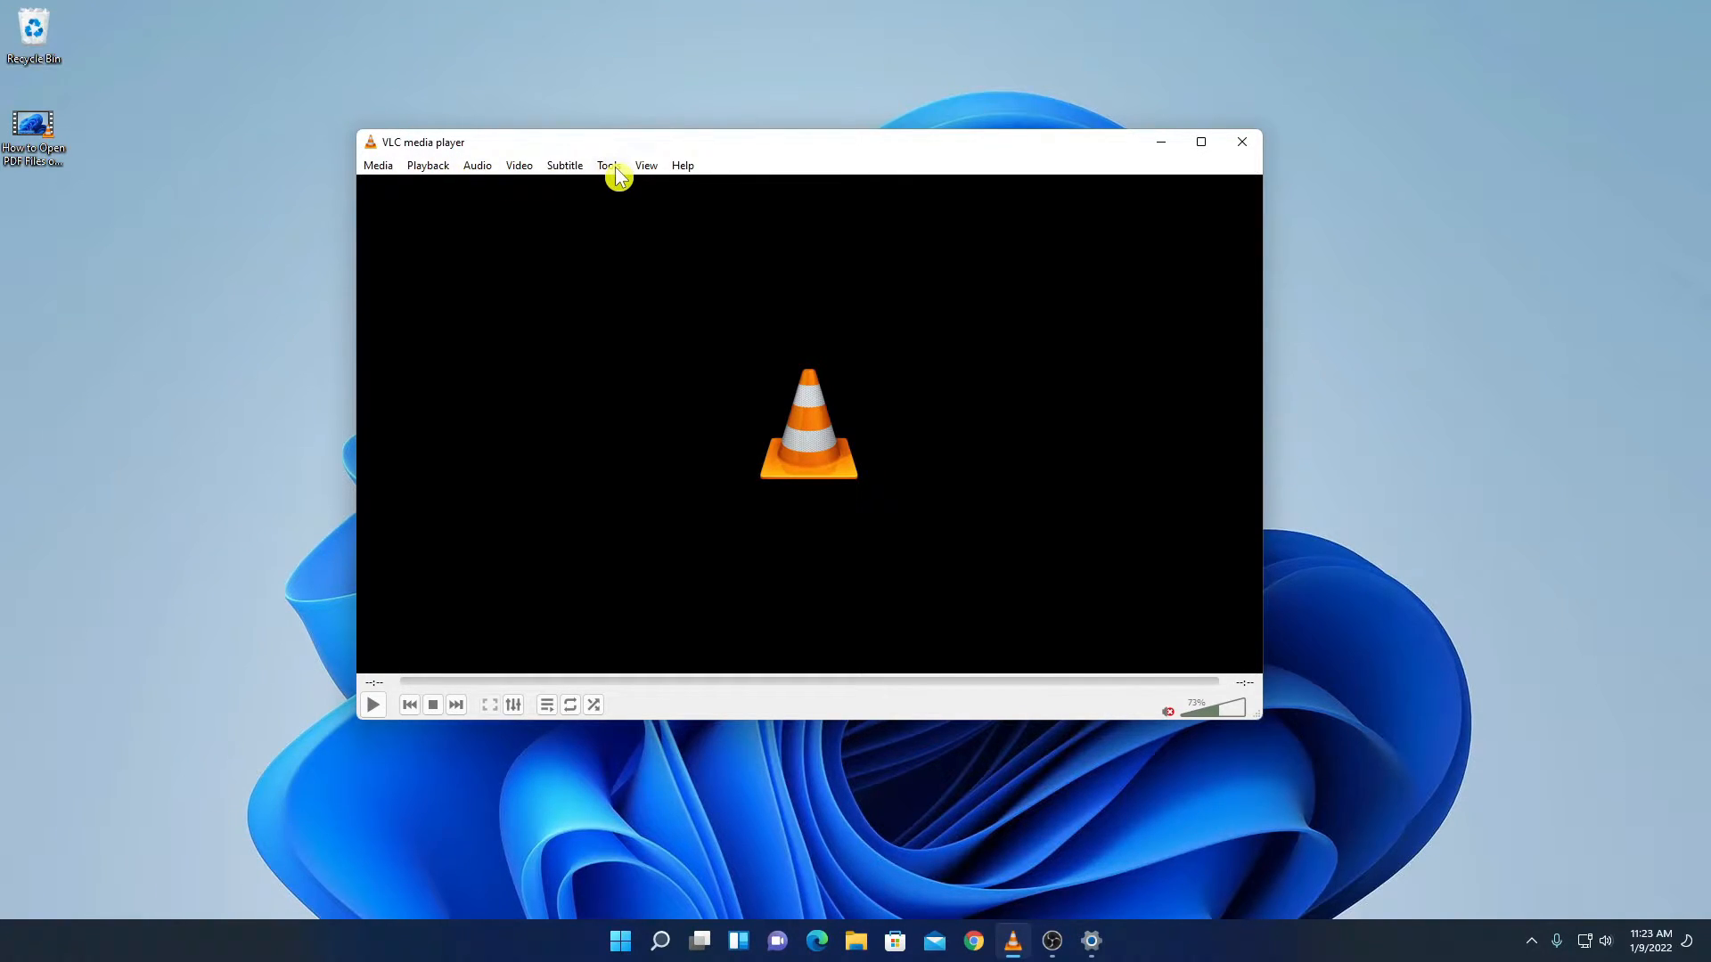
left_click(606, 164)
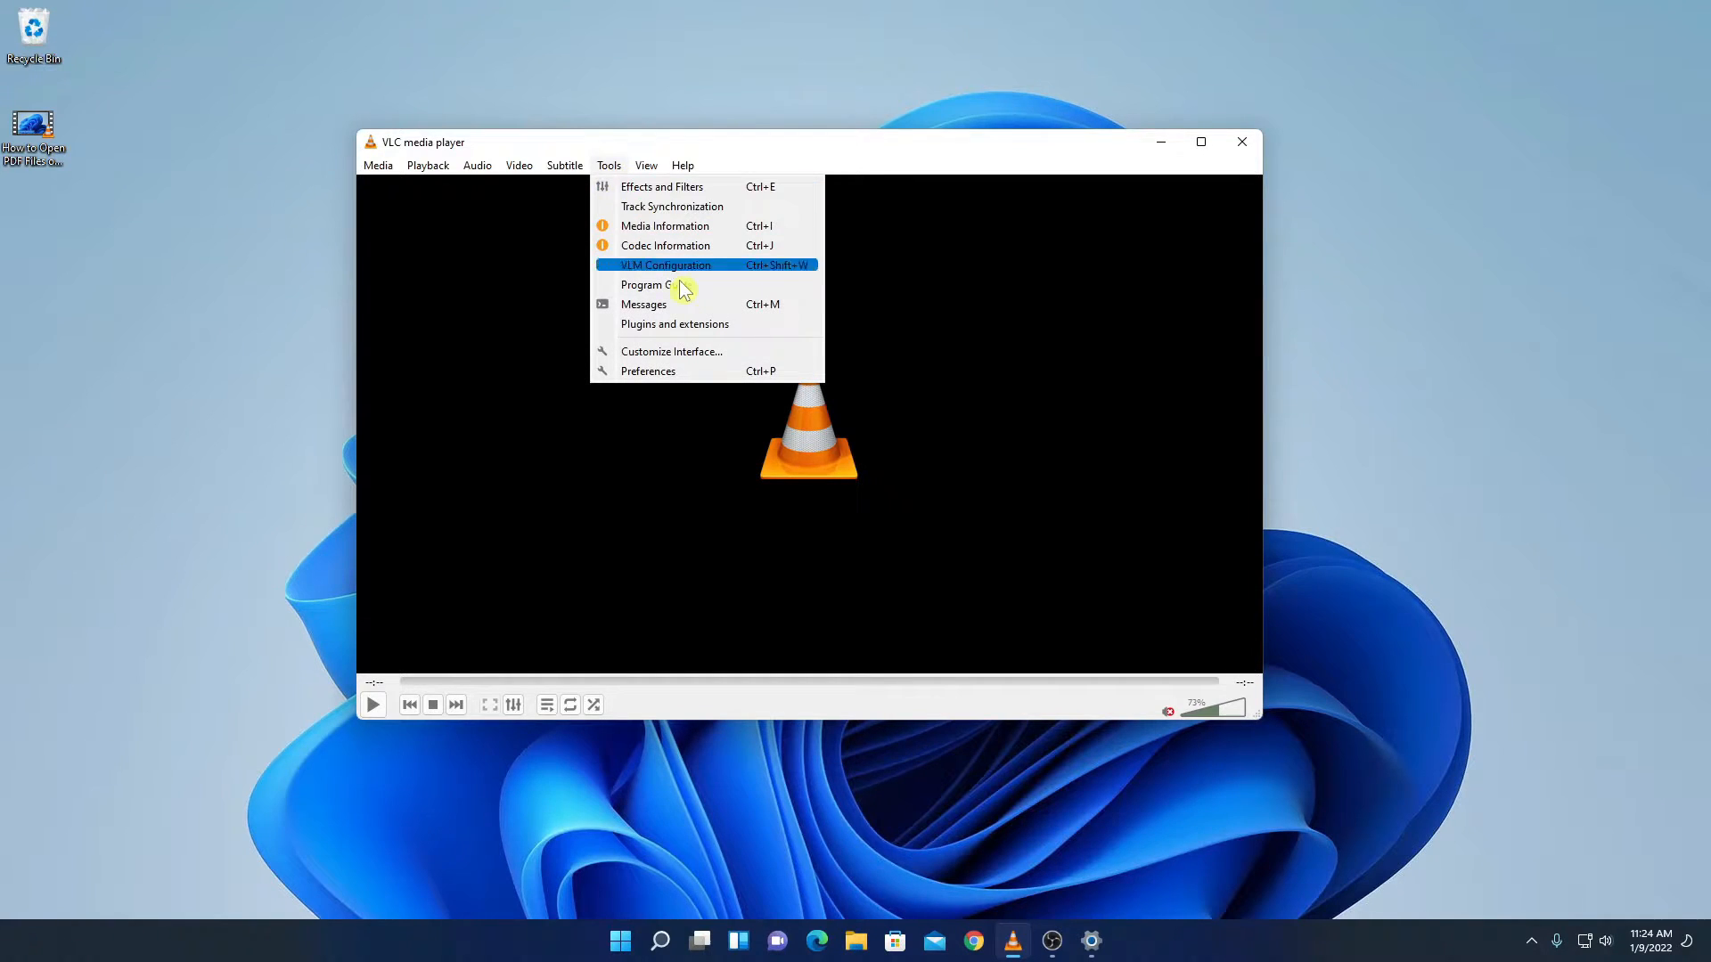
mouse_move(705, 370)
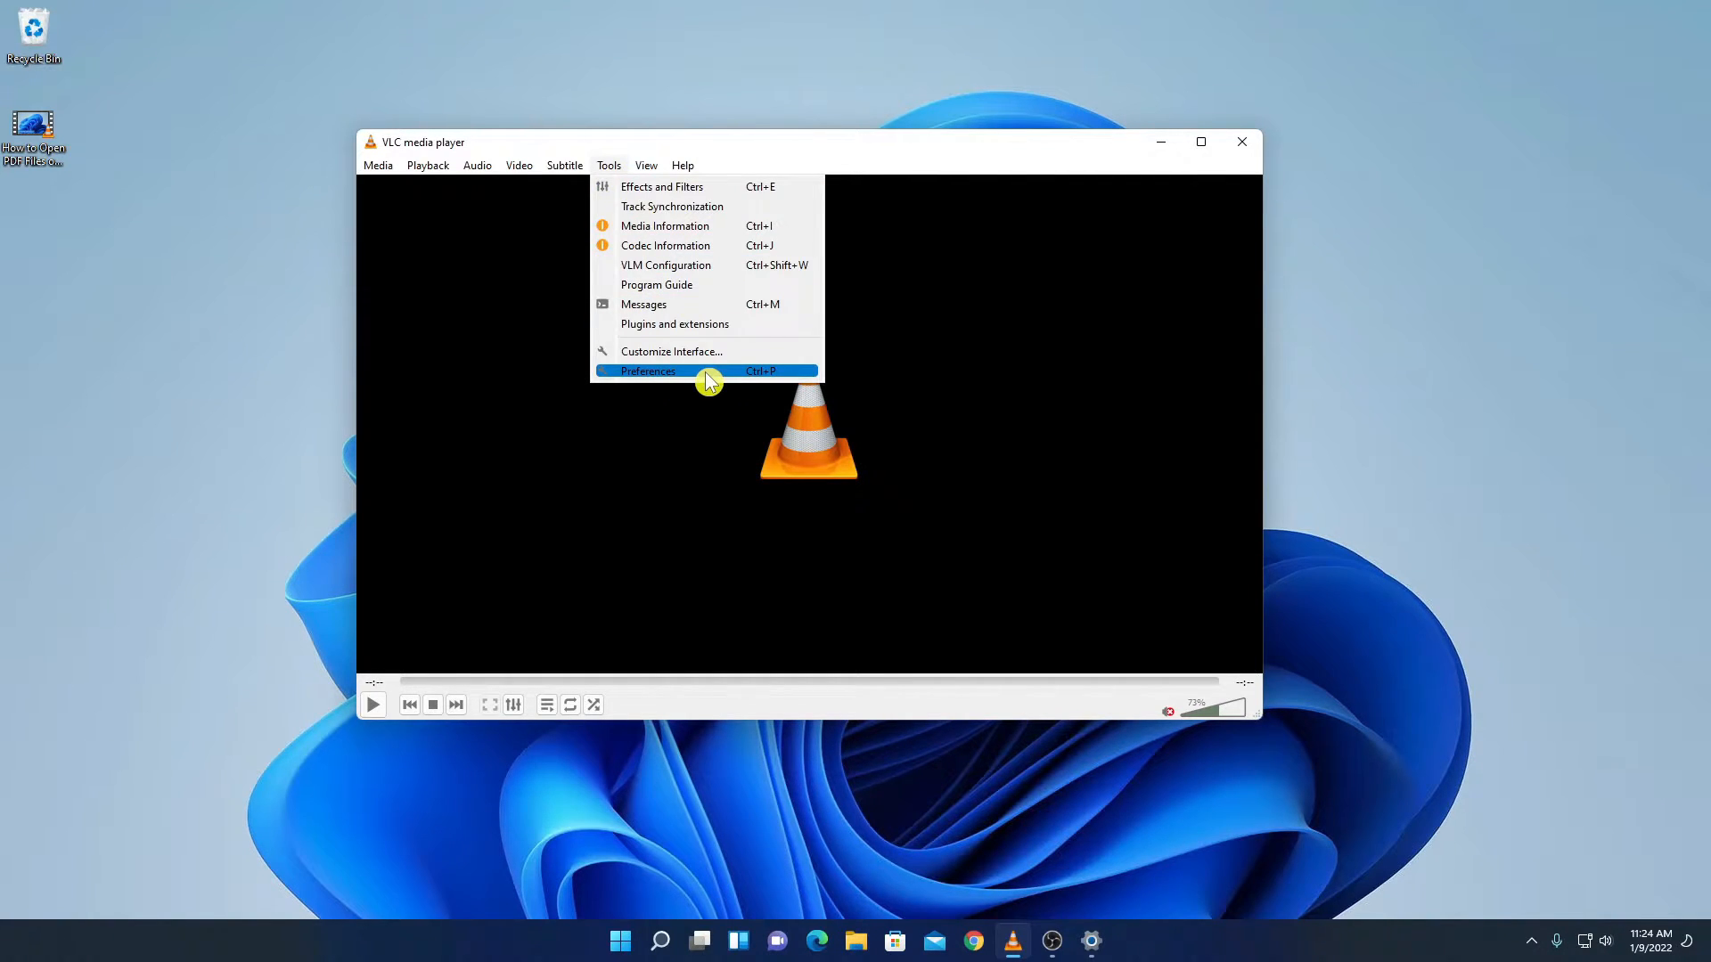
mouse_move(795, 376)
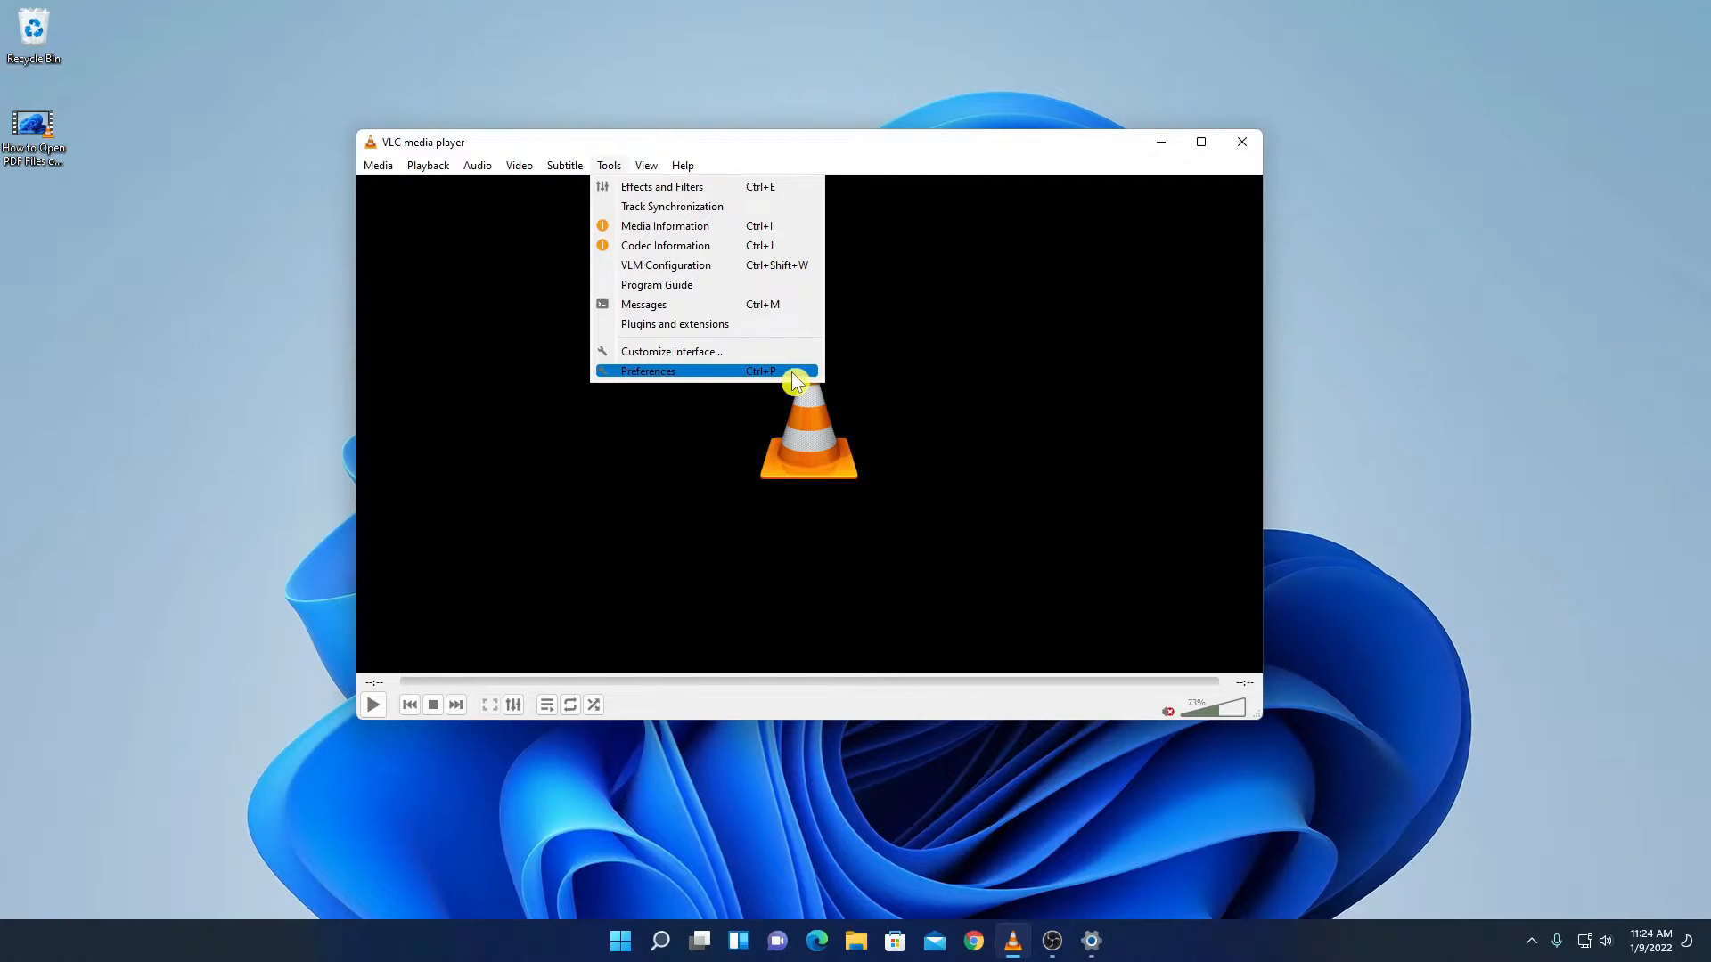
- In Preferences > Interface, set Menus language to Bahasa Indonesia and save
left_click(647, 371)
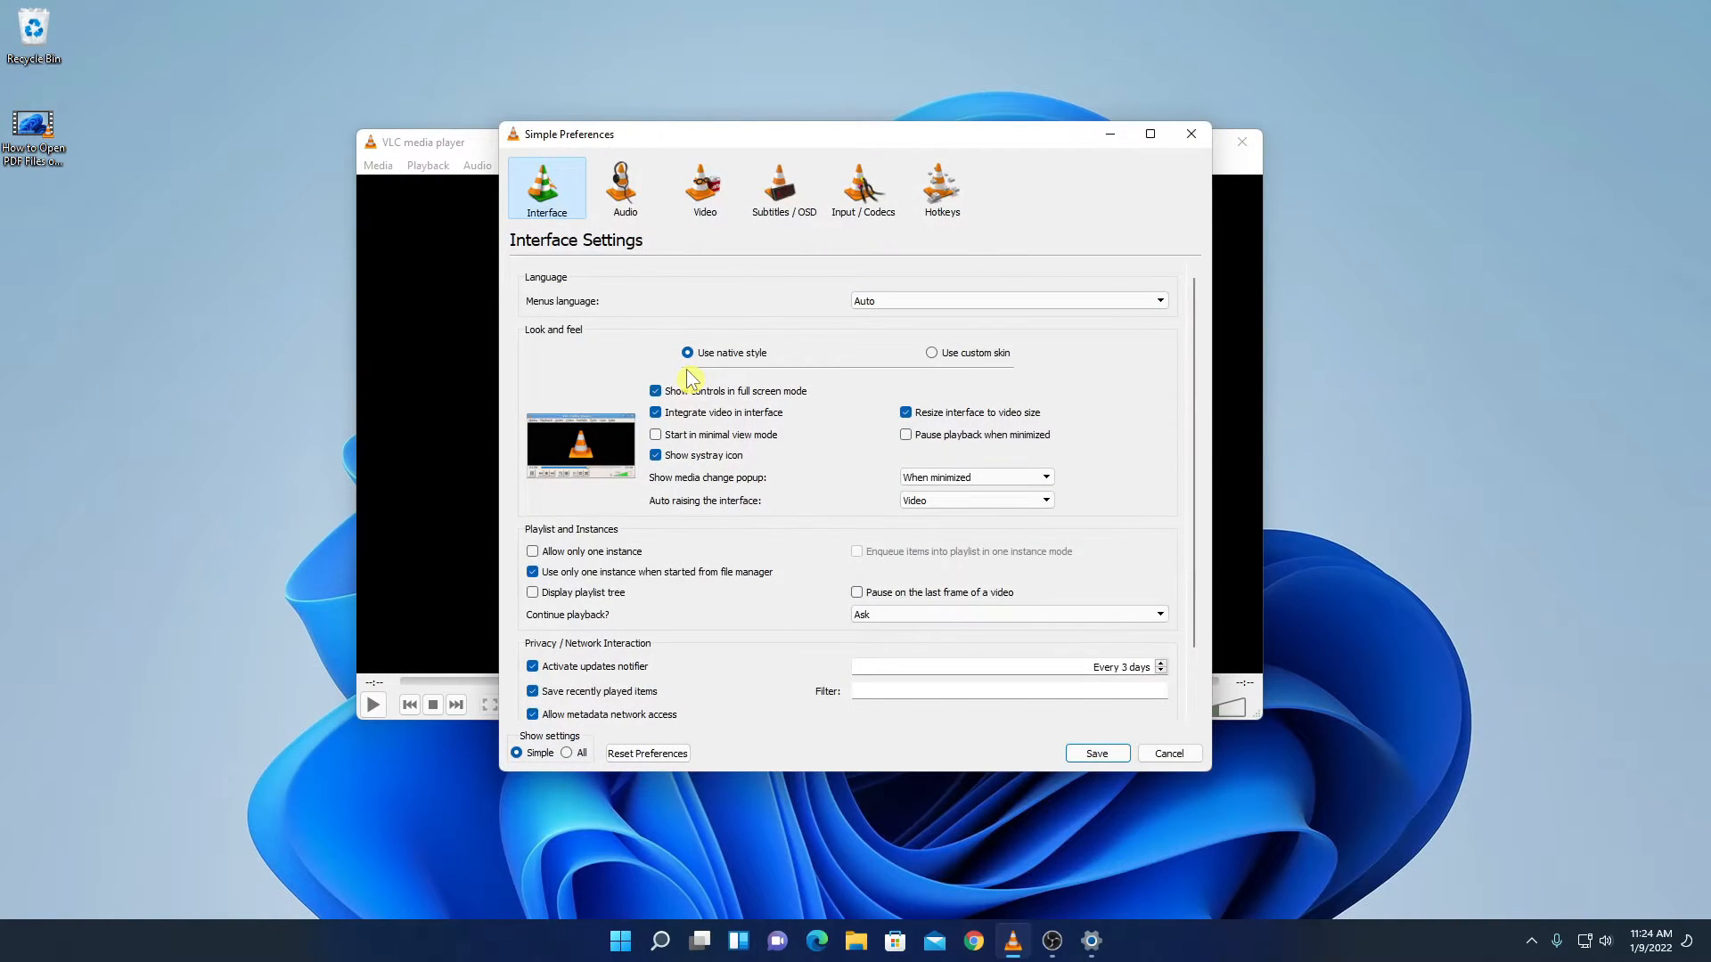
mouse_move(756, 240)
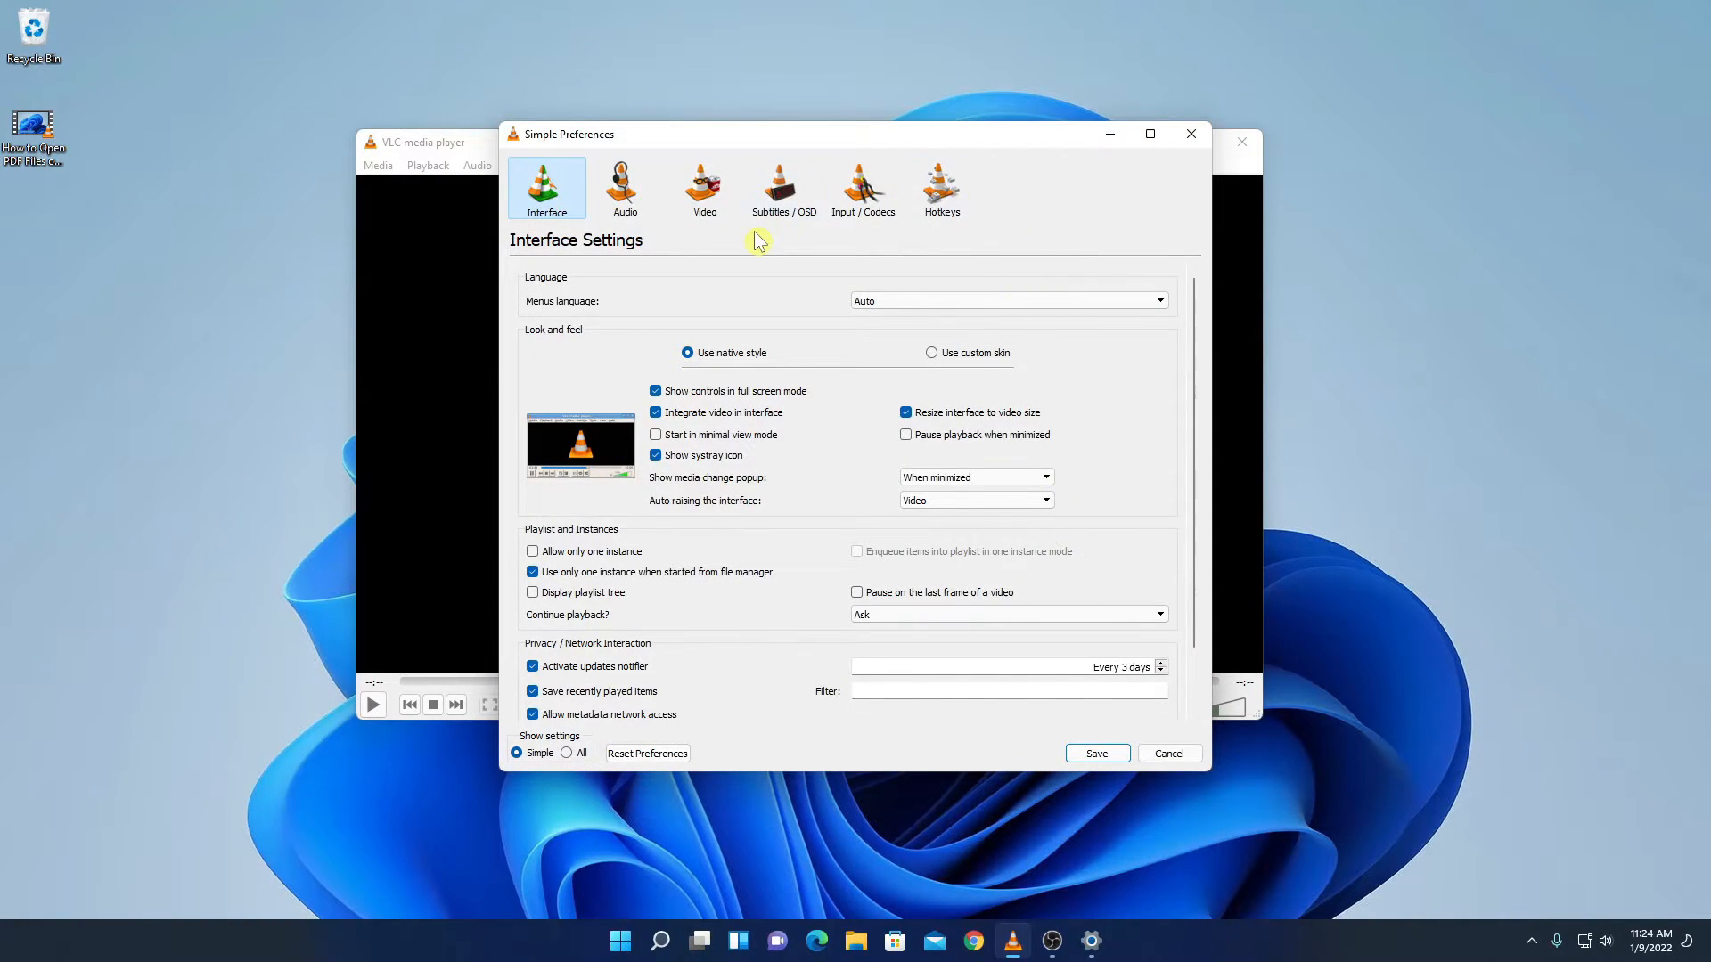
mouse_move(643, 262)
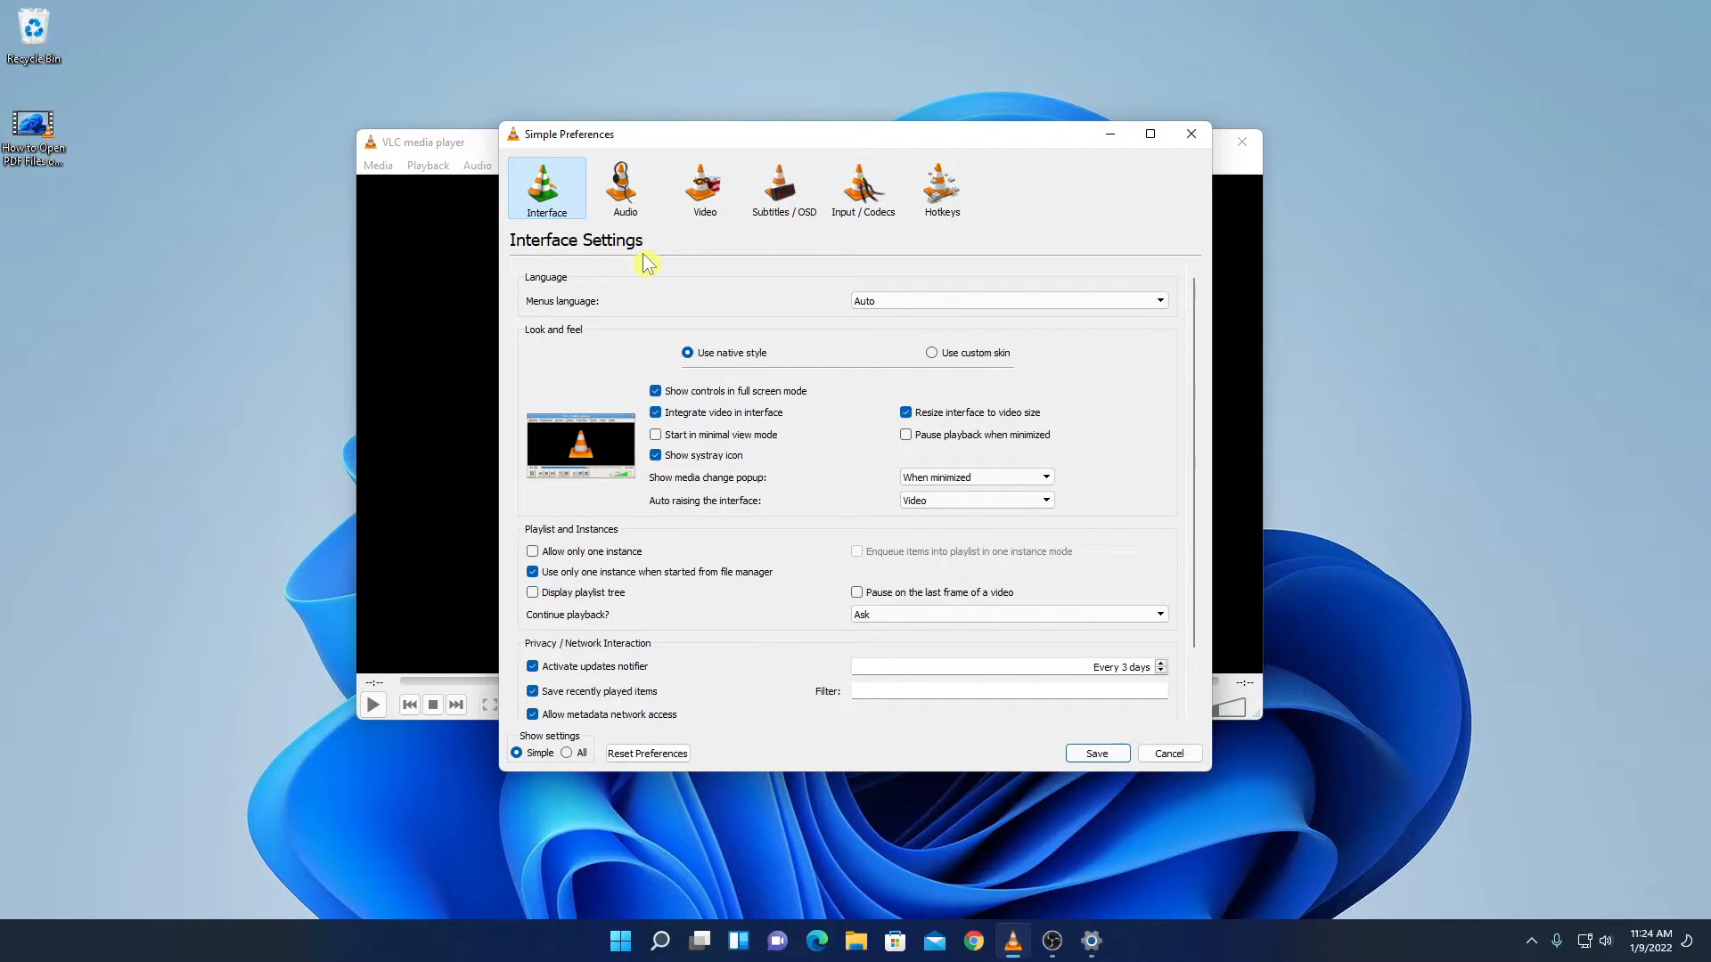
mouse_move(533, 294)
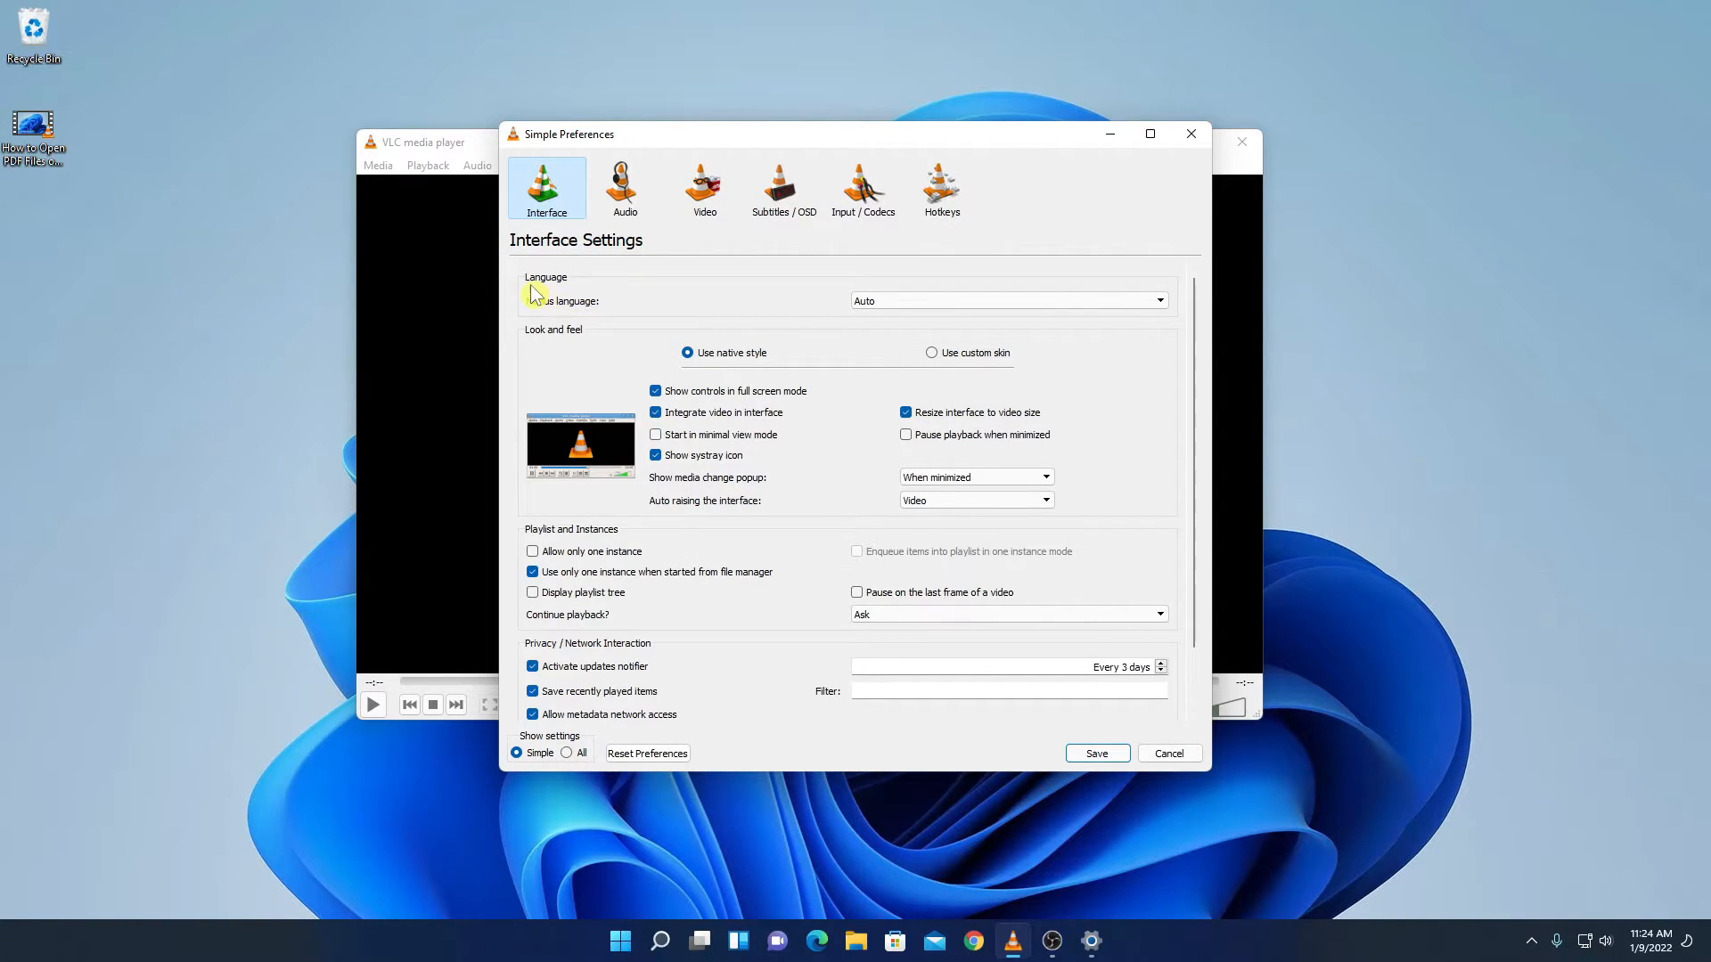
mouse_move(606, 323)
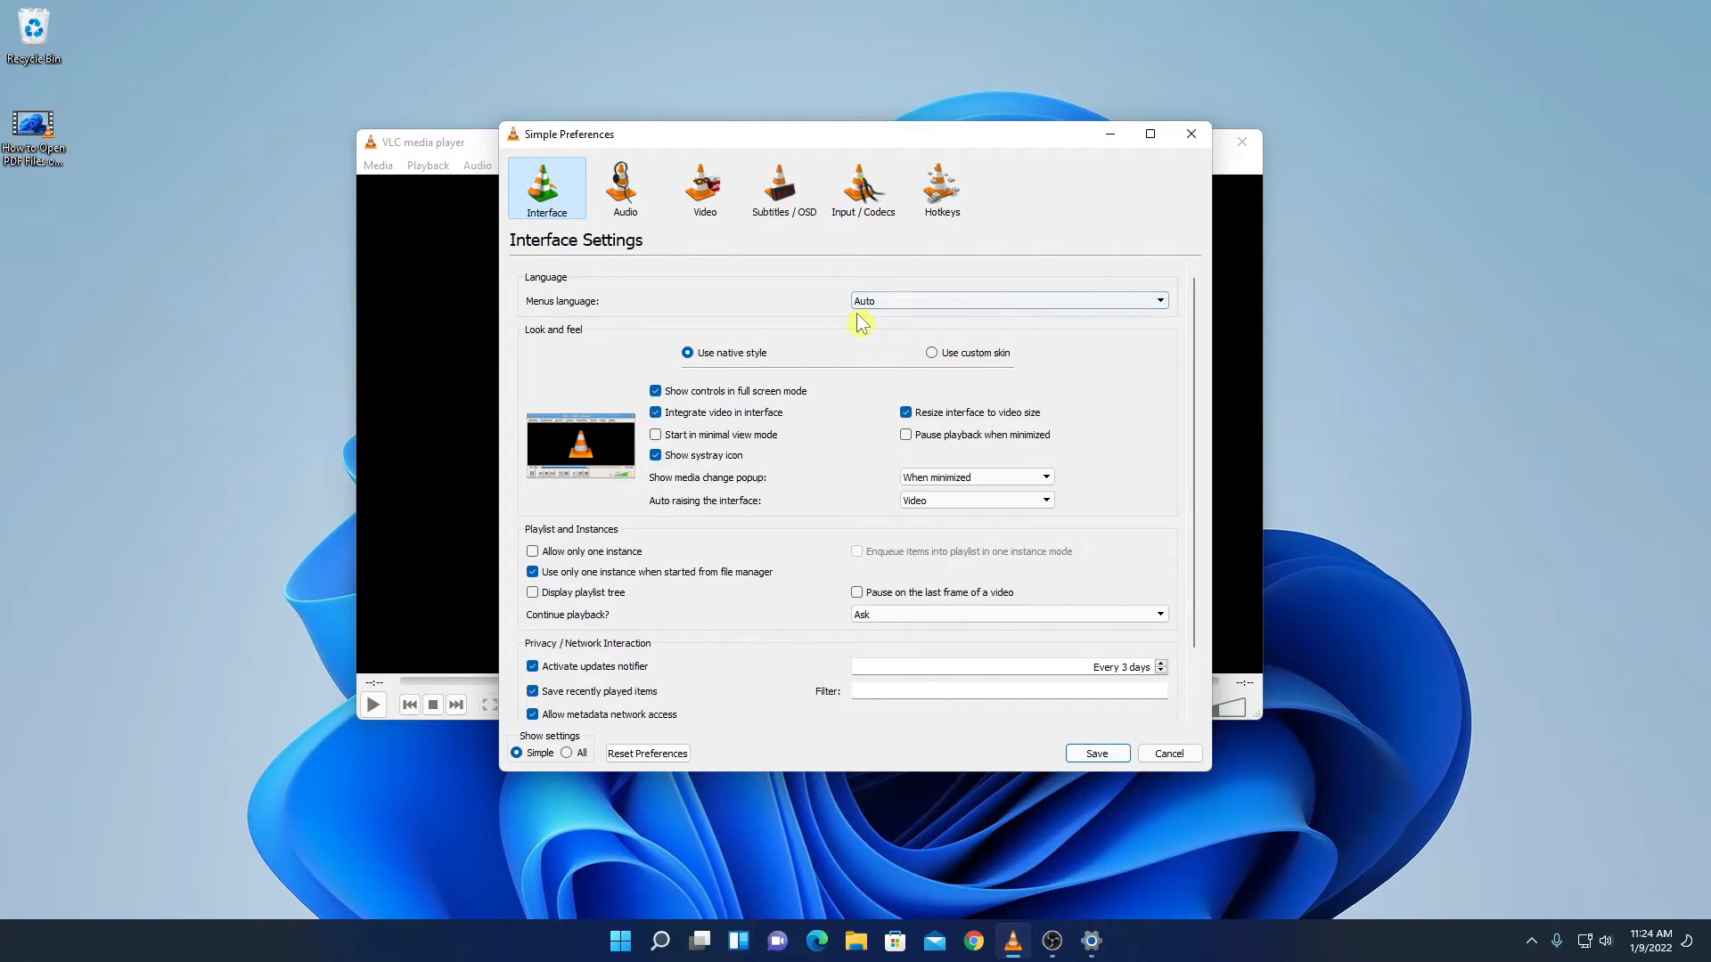
left_click(1159, 299)
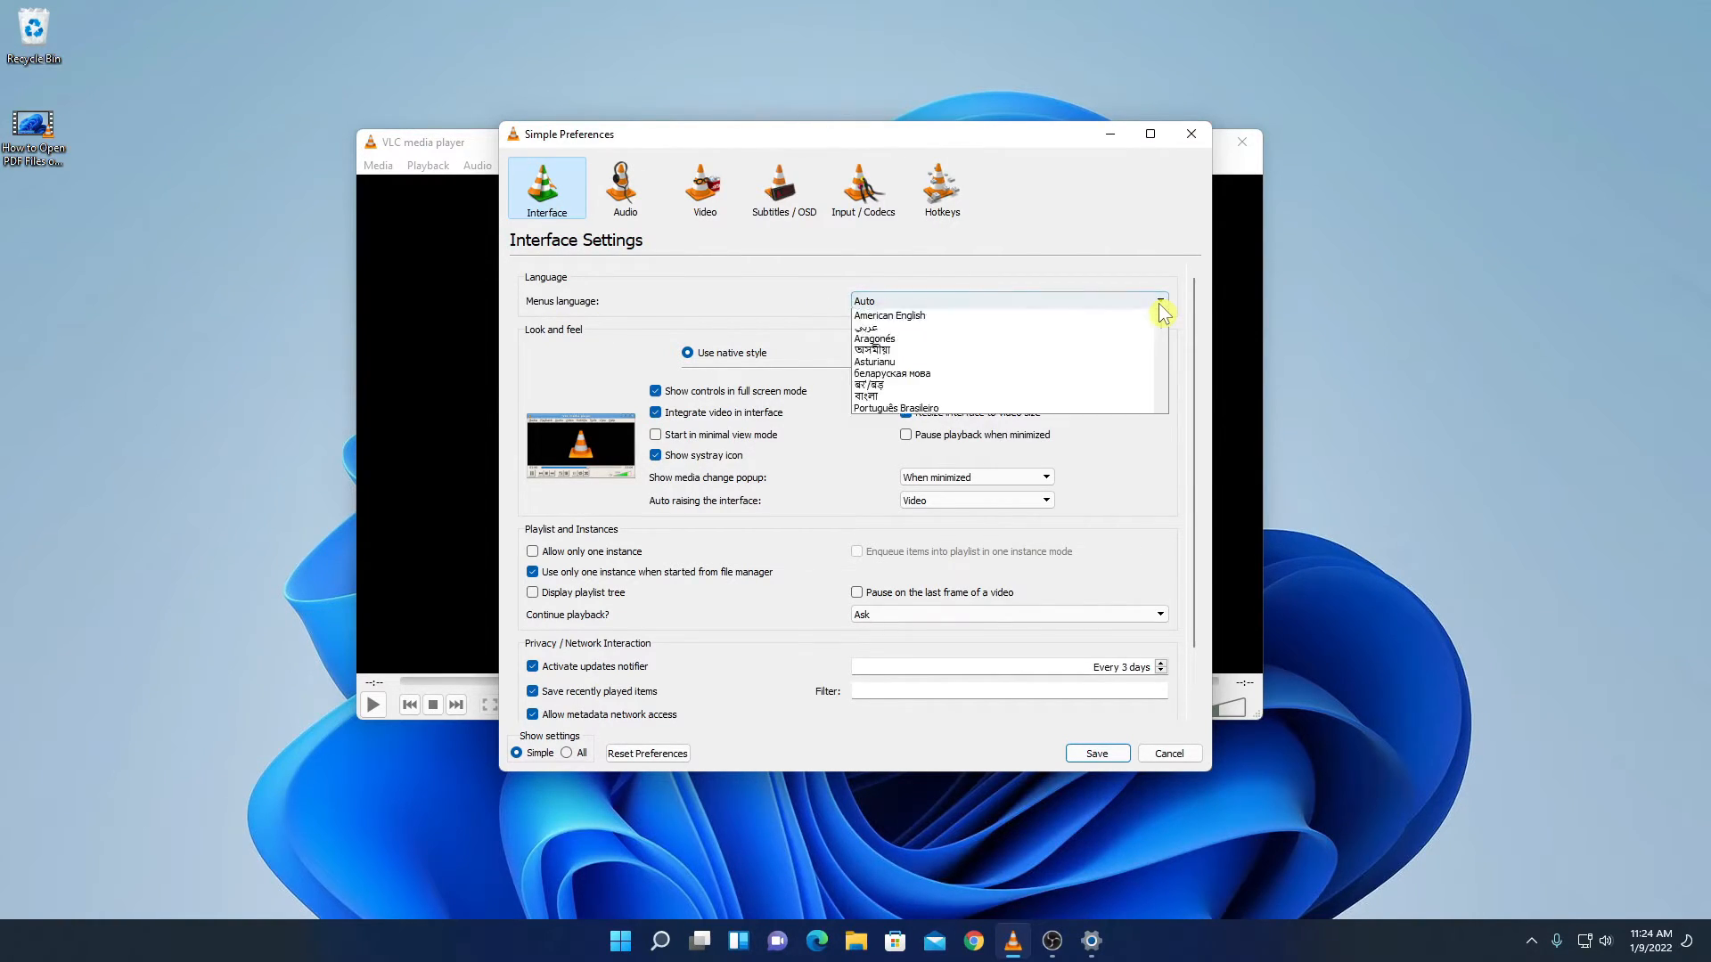
scroll("down", 3)
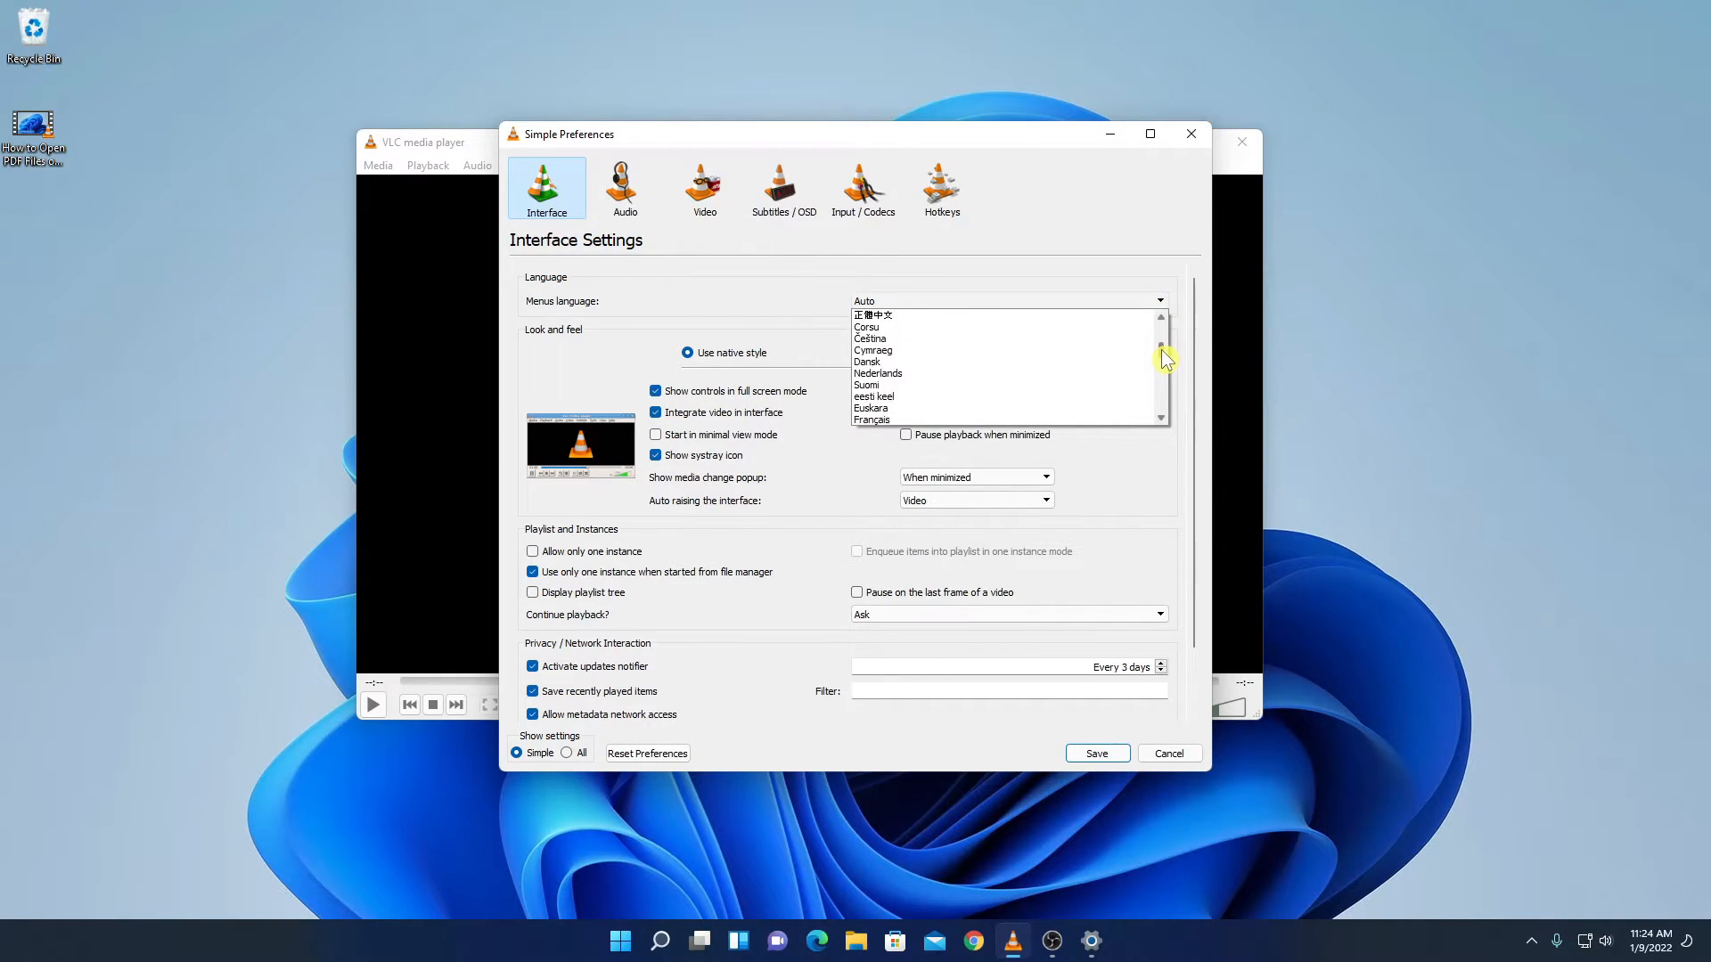
scroll("down", 3)
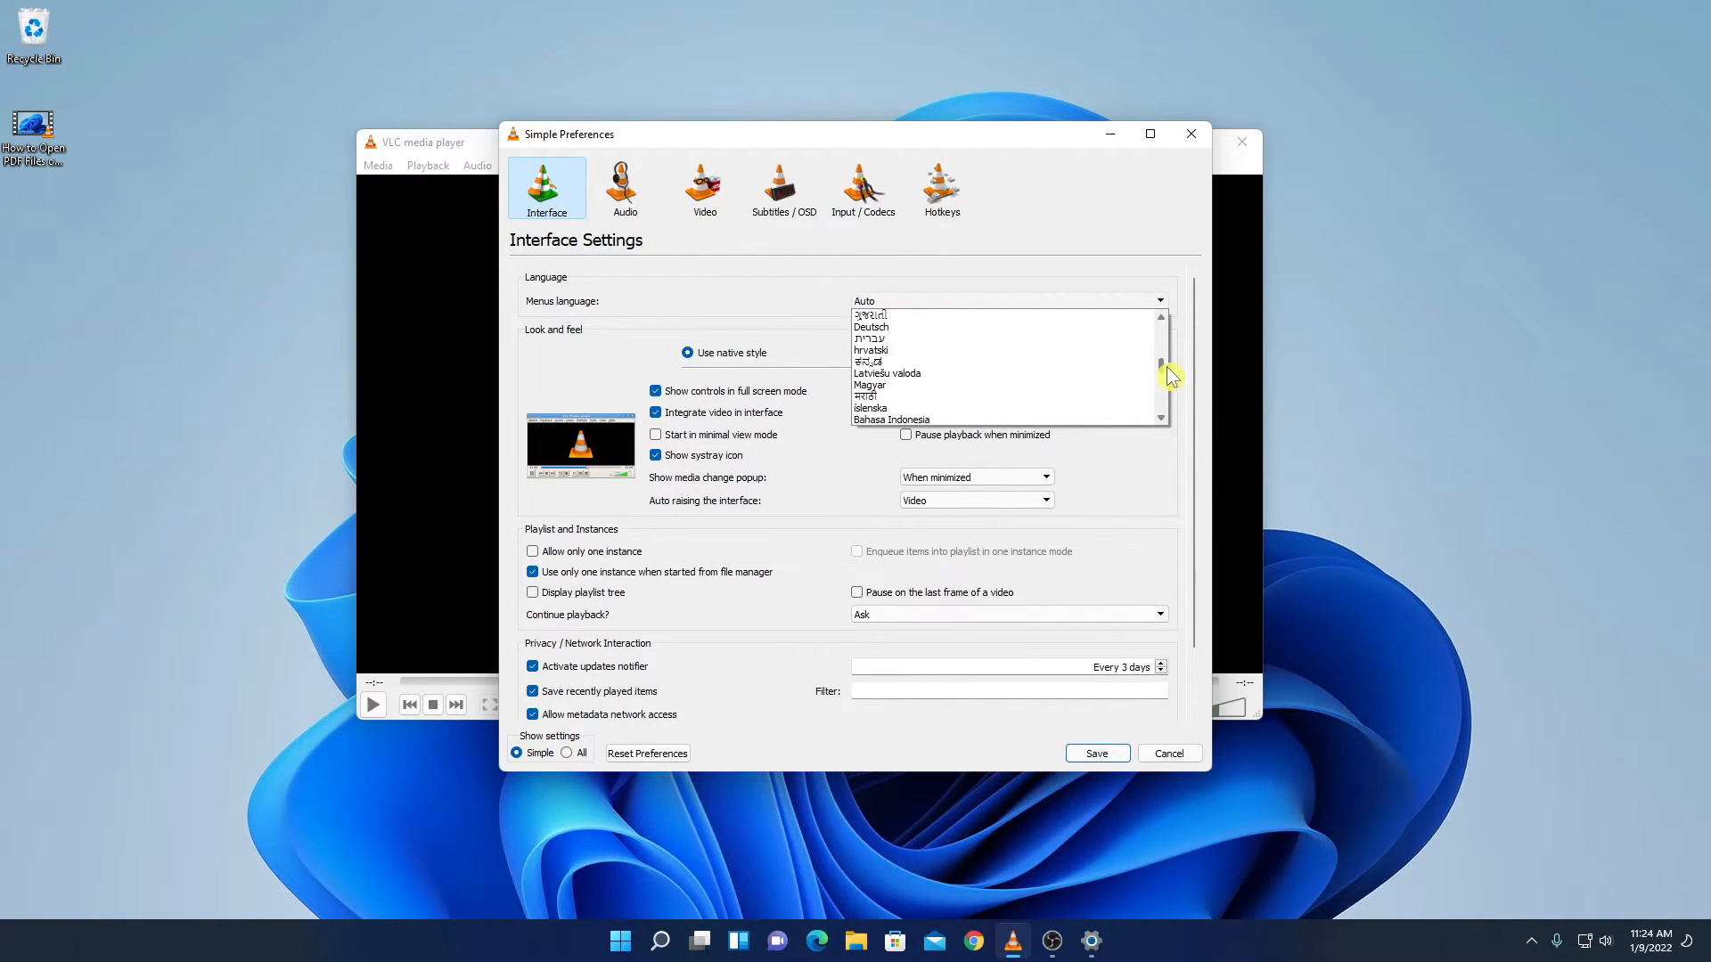
scroll("down", 3)
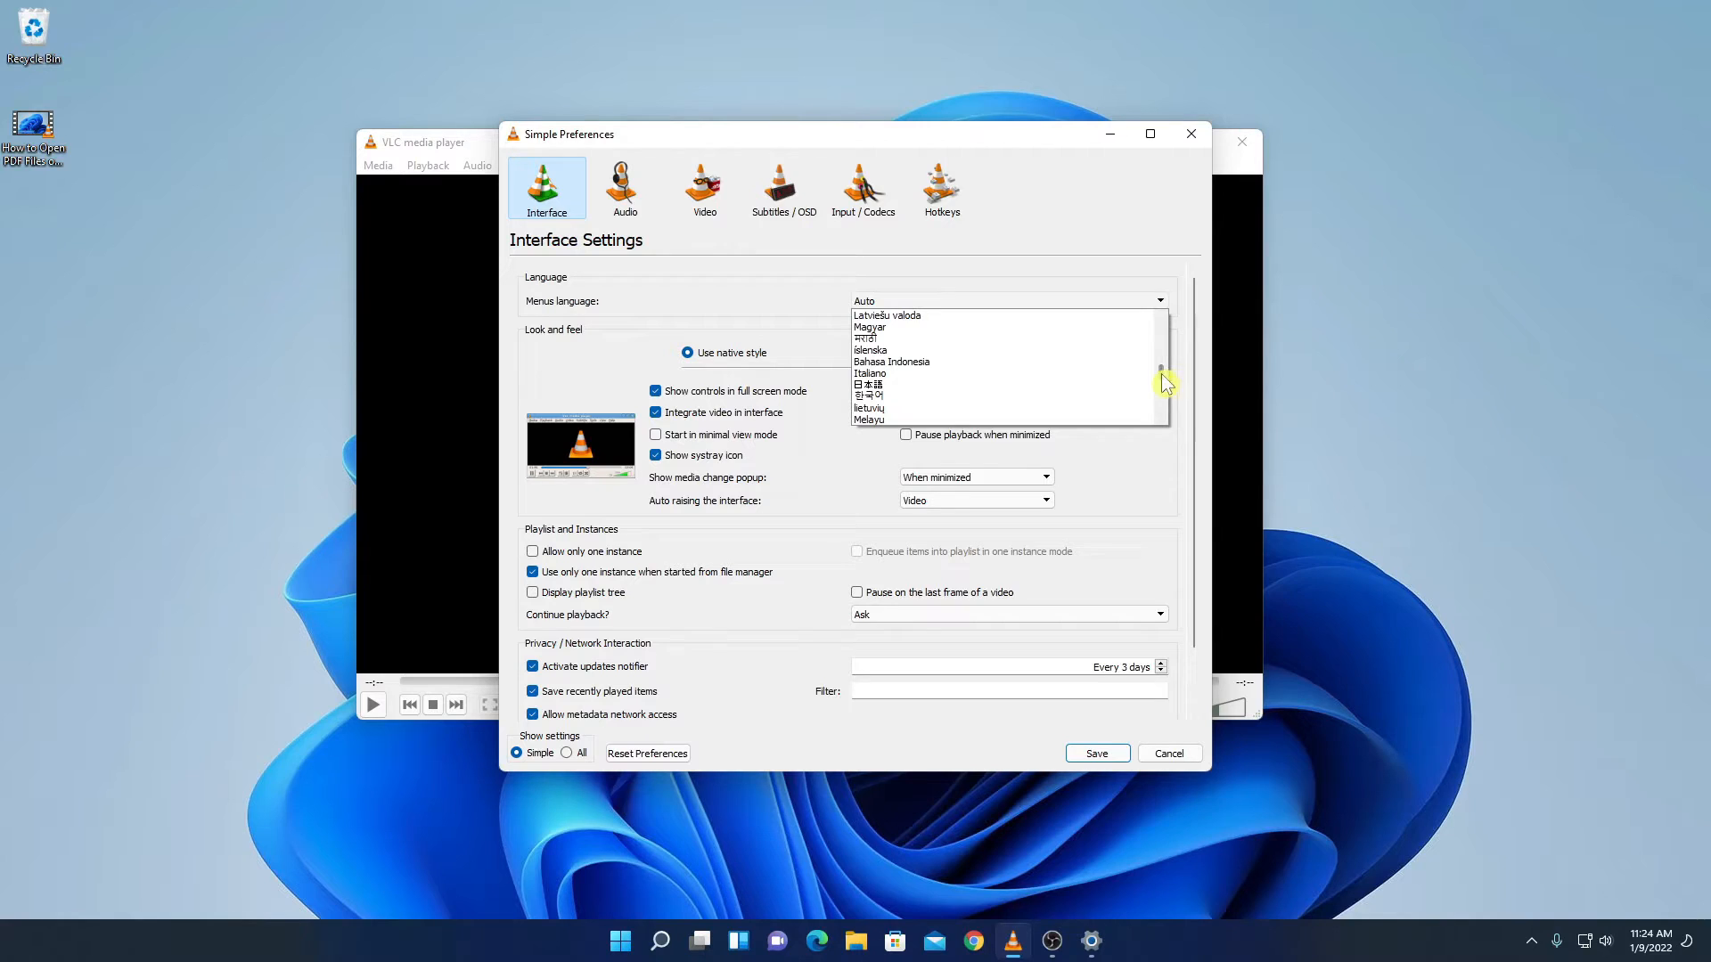
mouse_move(955, 361)
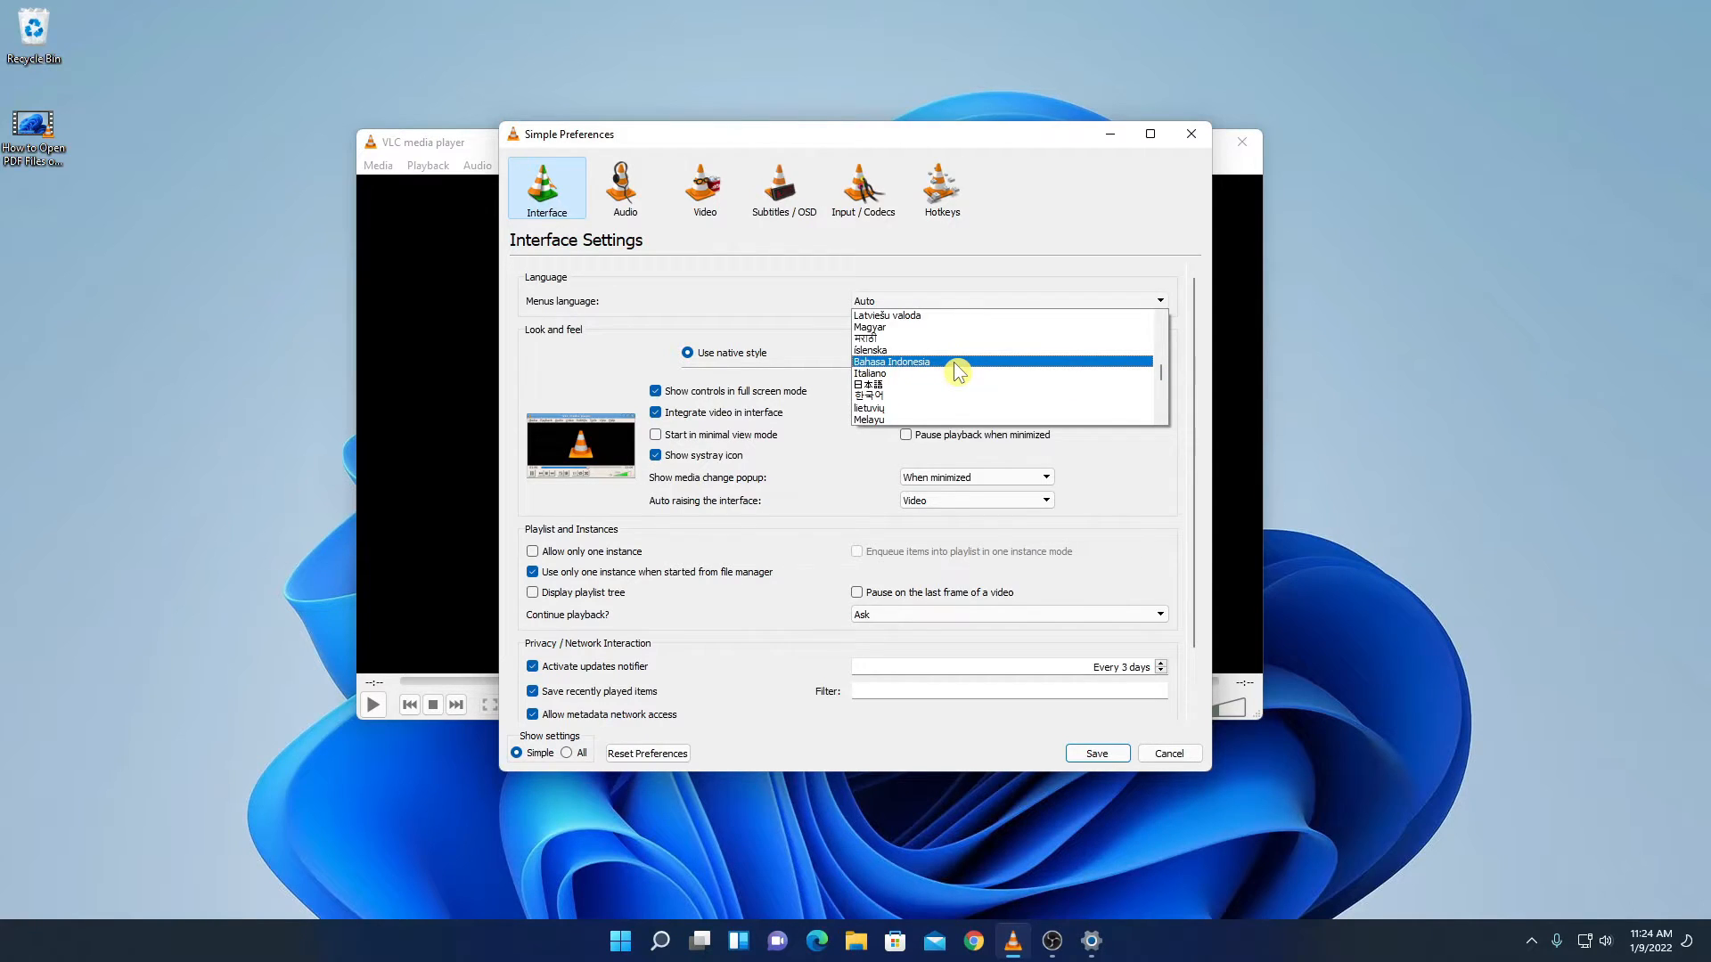
left_click(891, 362)
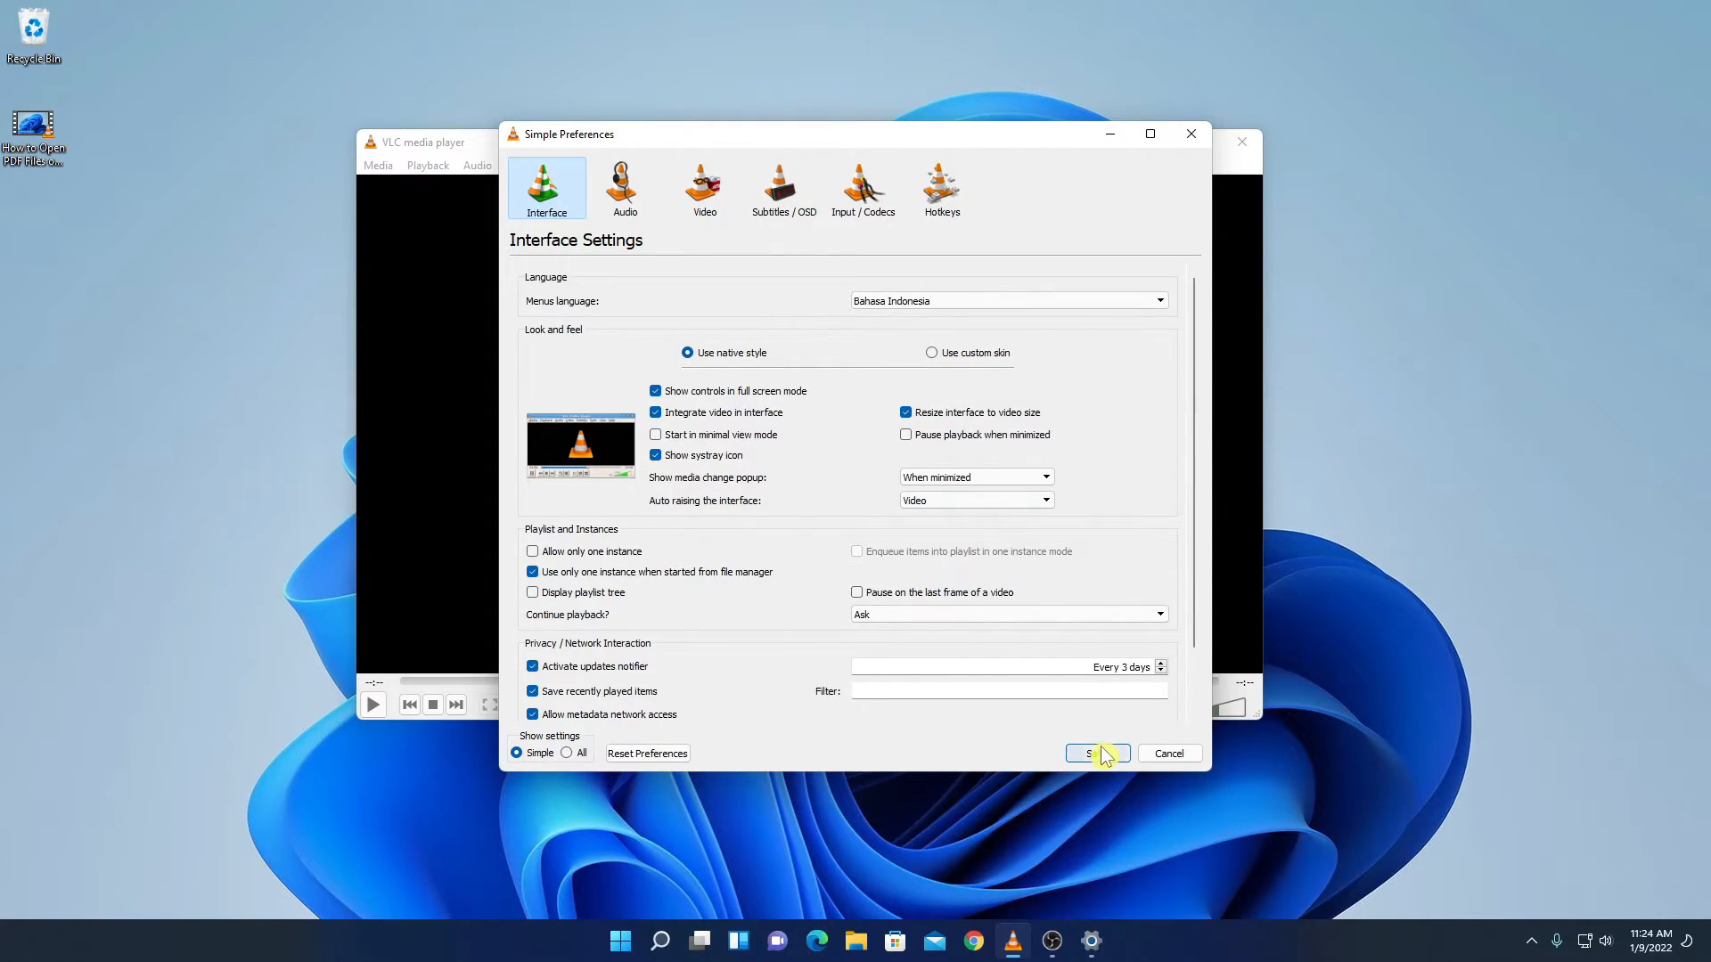
left_click(1094, 752)
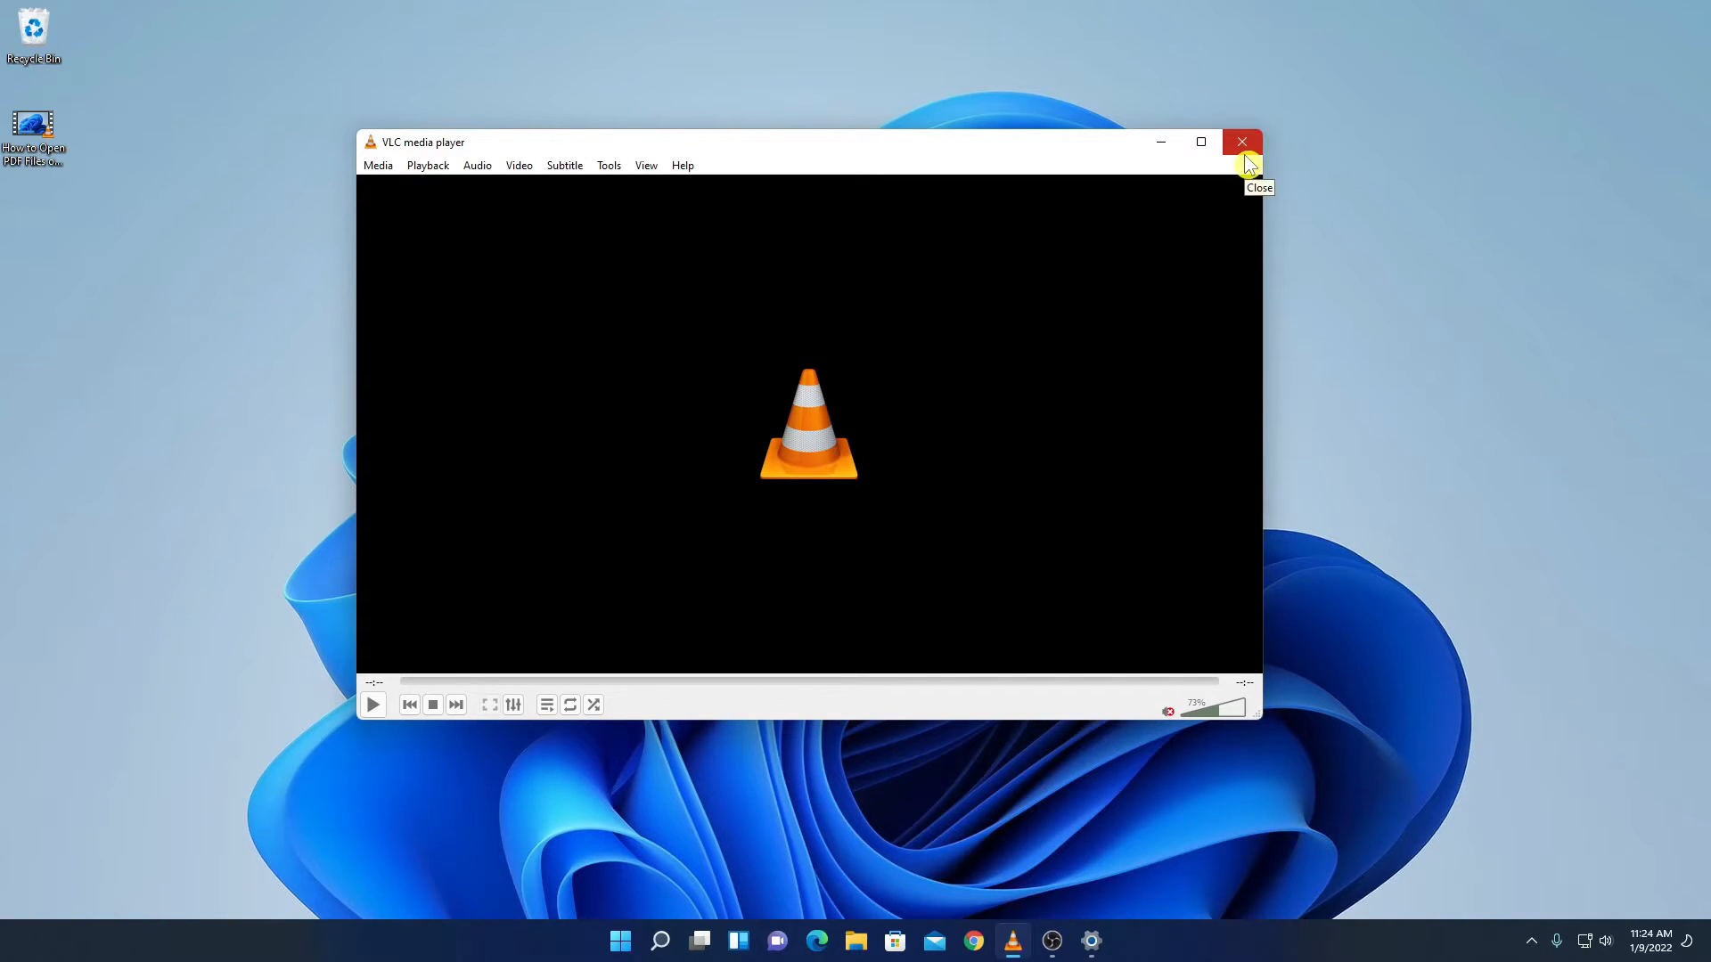
- Relaunch VLC via Start search for 'vlc media player' to see Indonesian menus
left_click(659, 941)
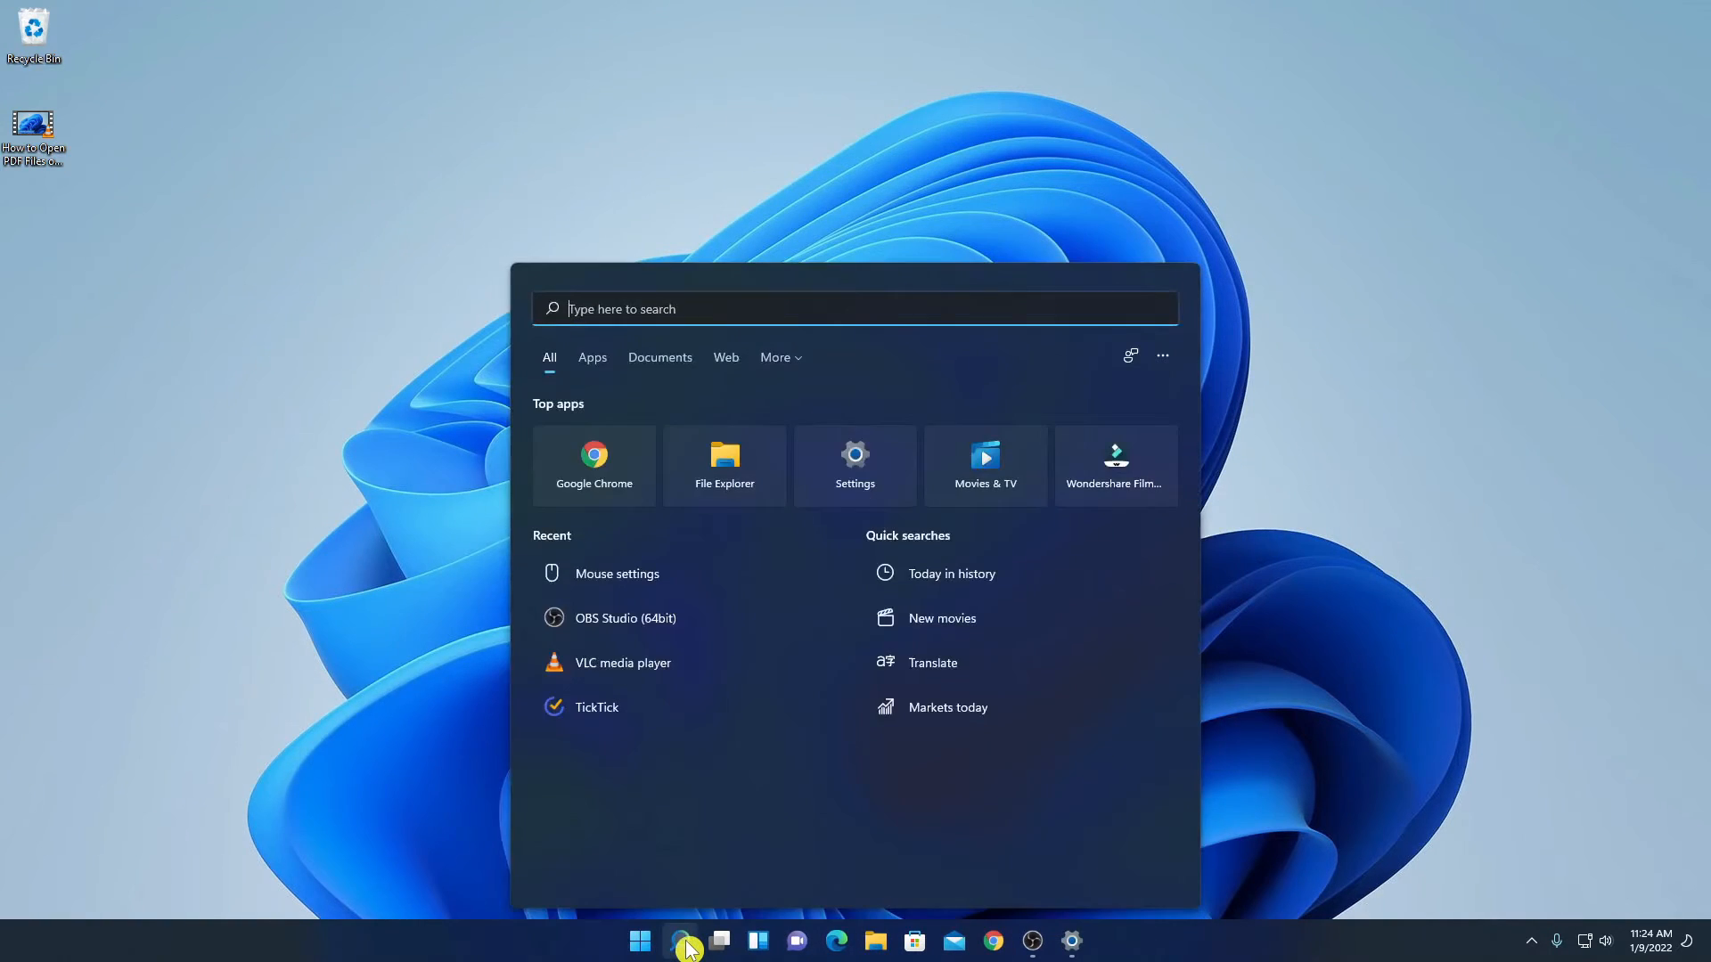
type("vlc media player")
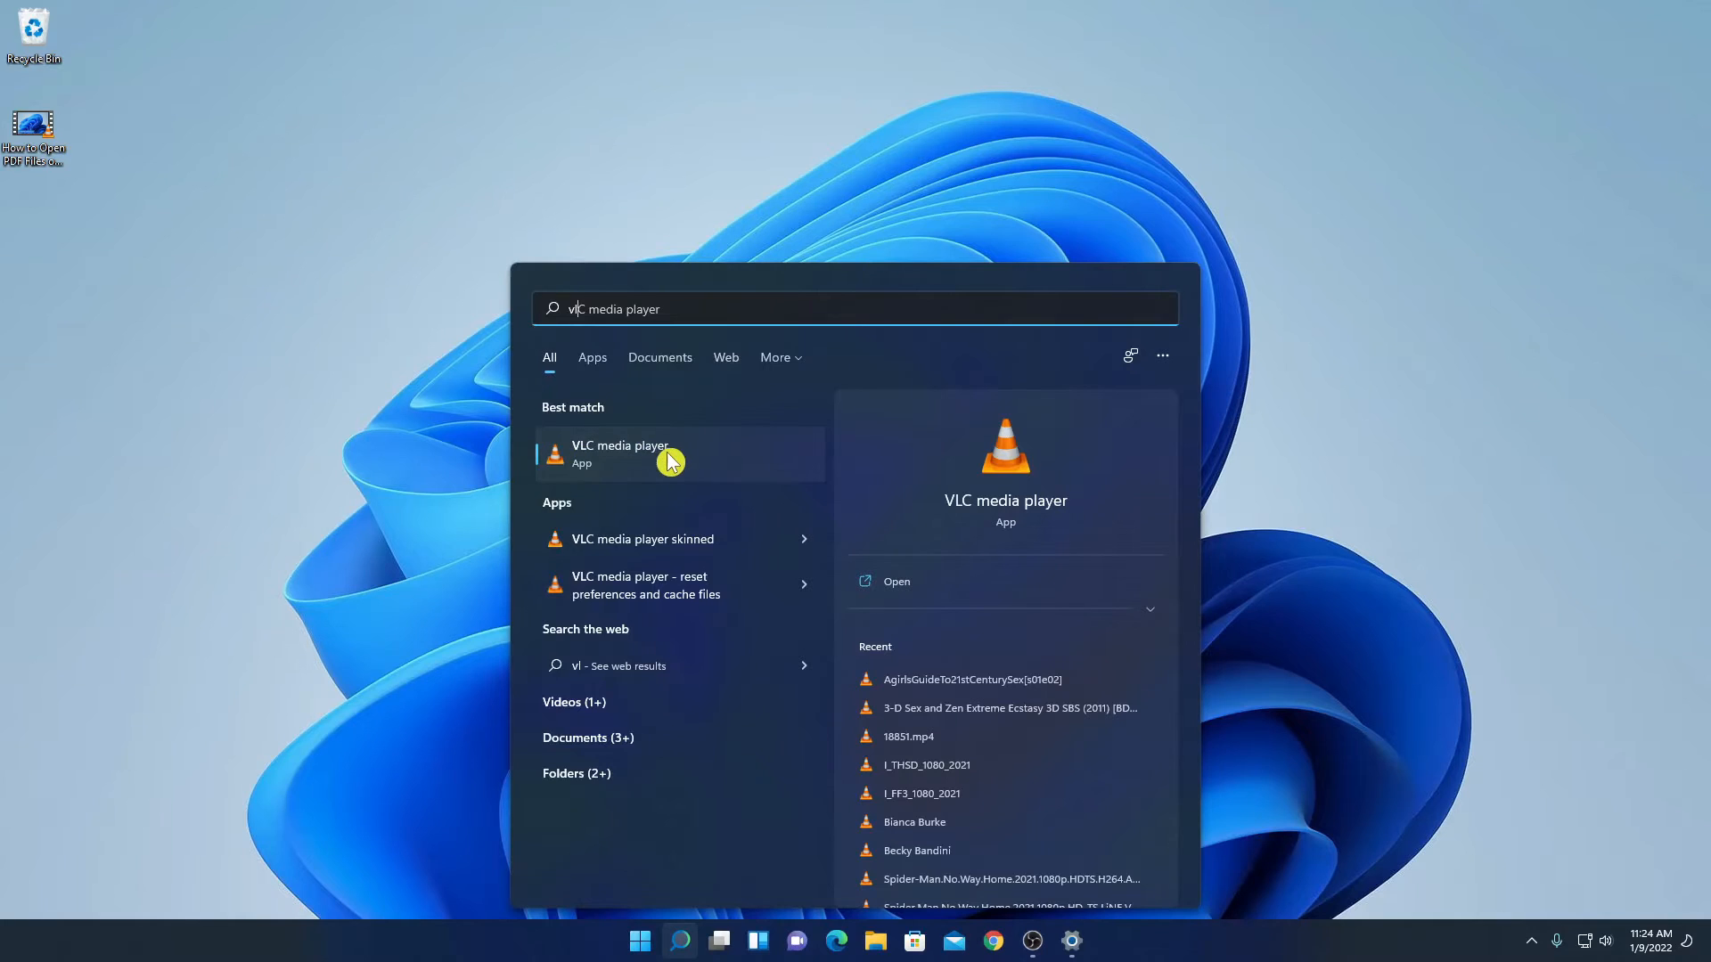
left_click(620, 453)
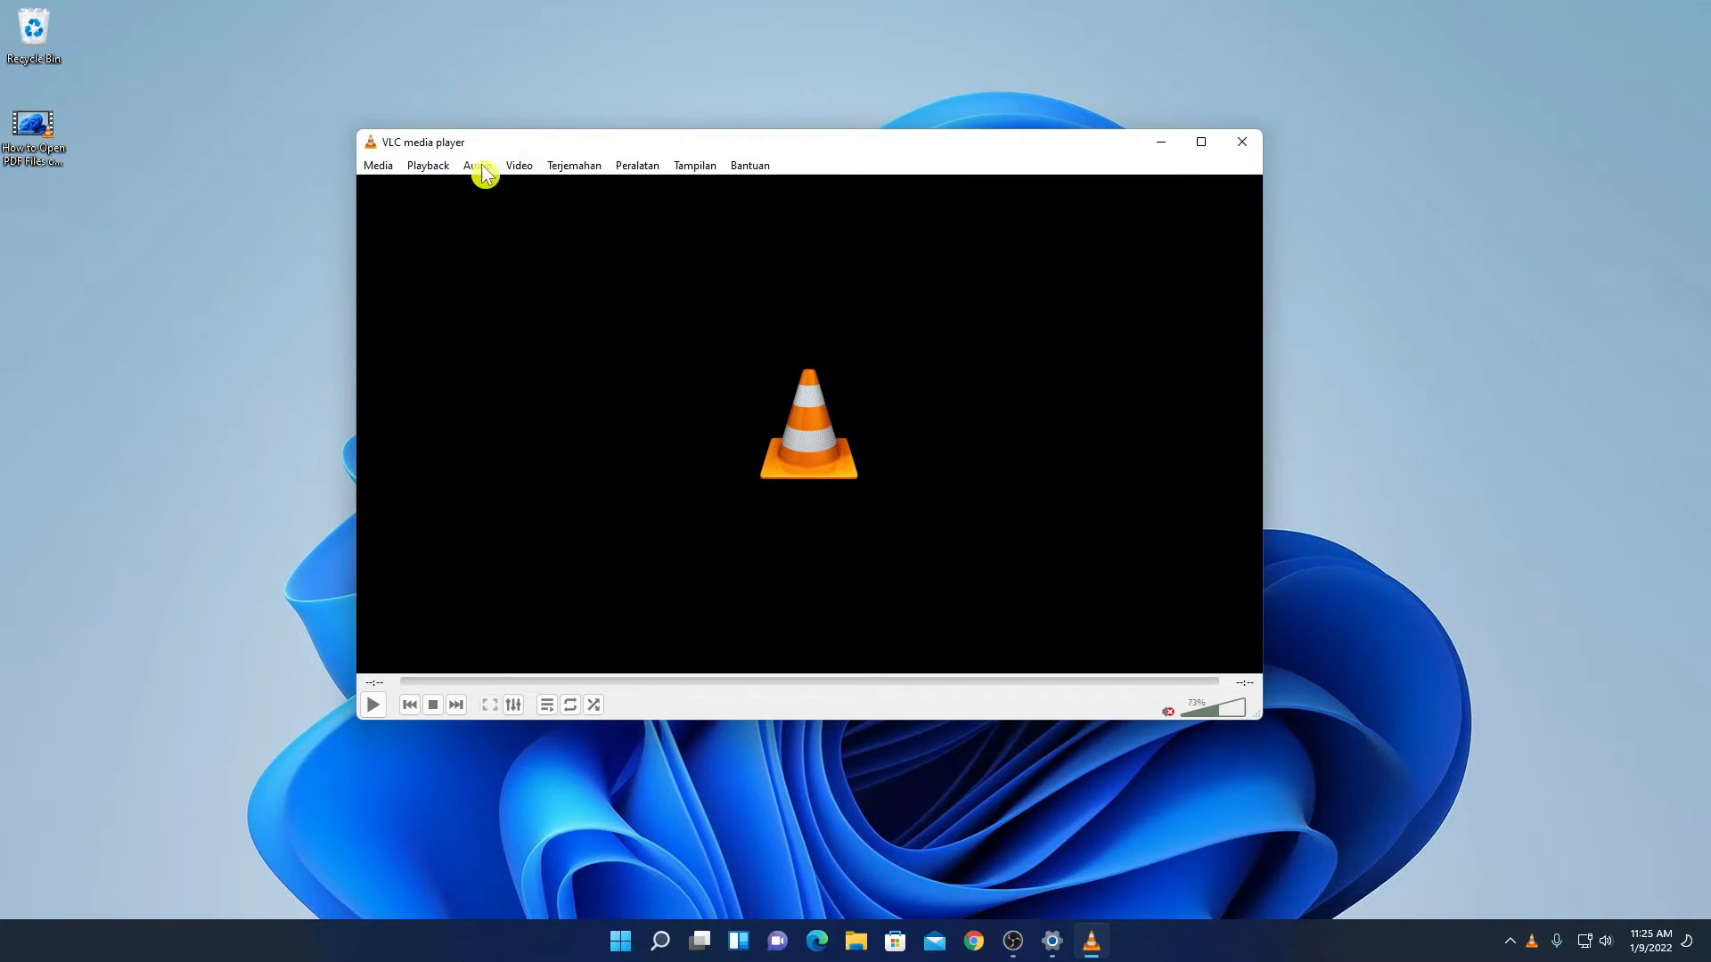
mouse_move(774, 174)
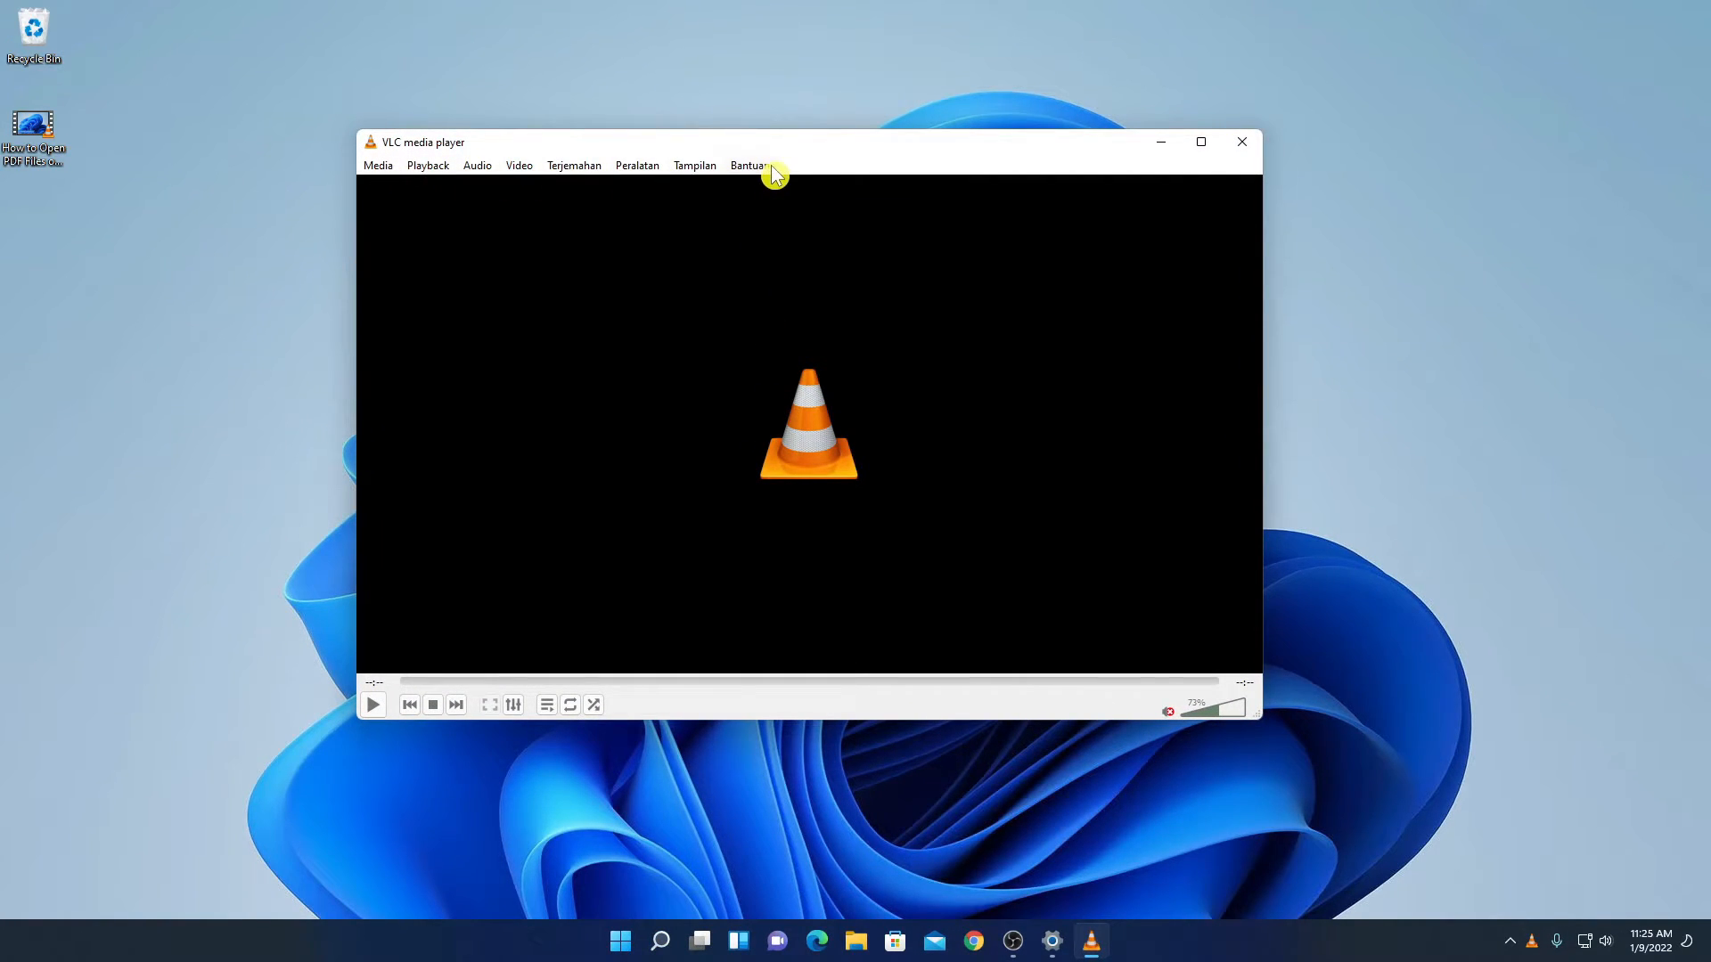
left_click_drag(772, 154, 685, 153)
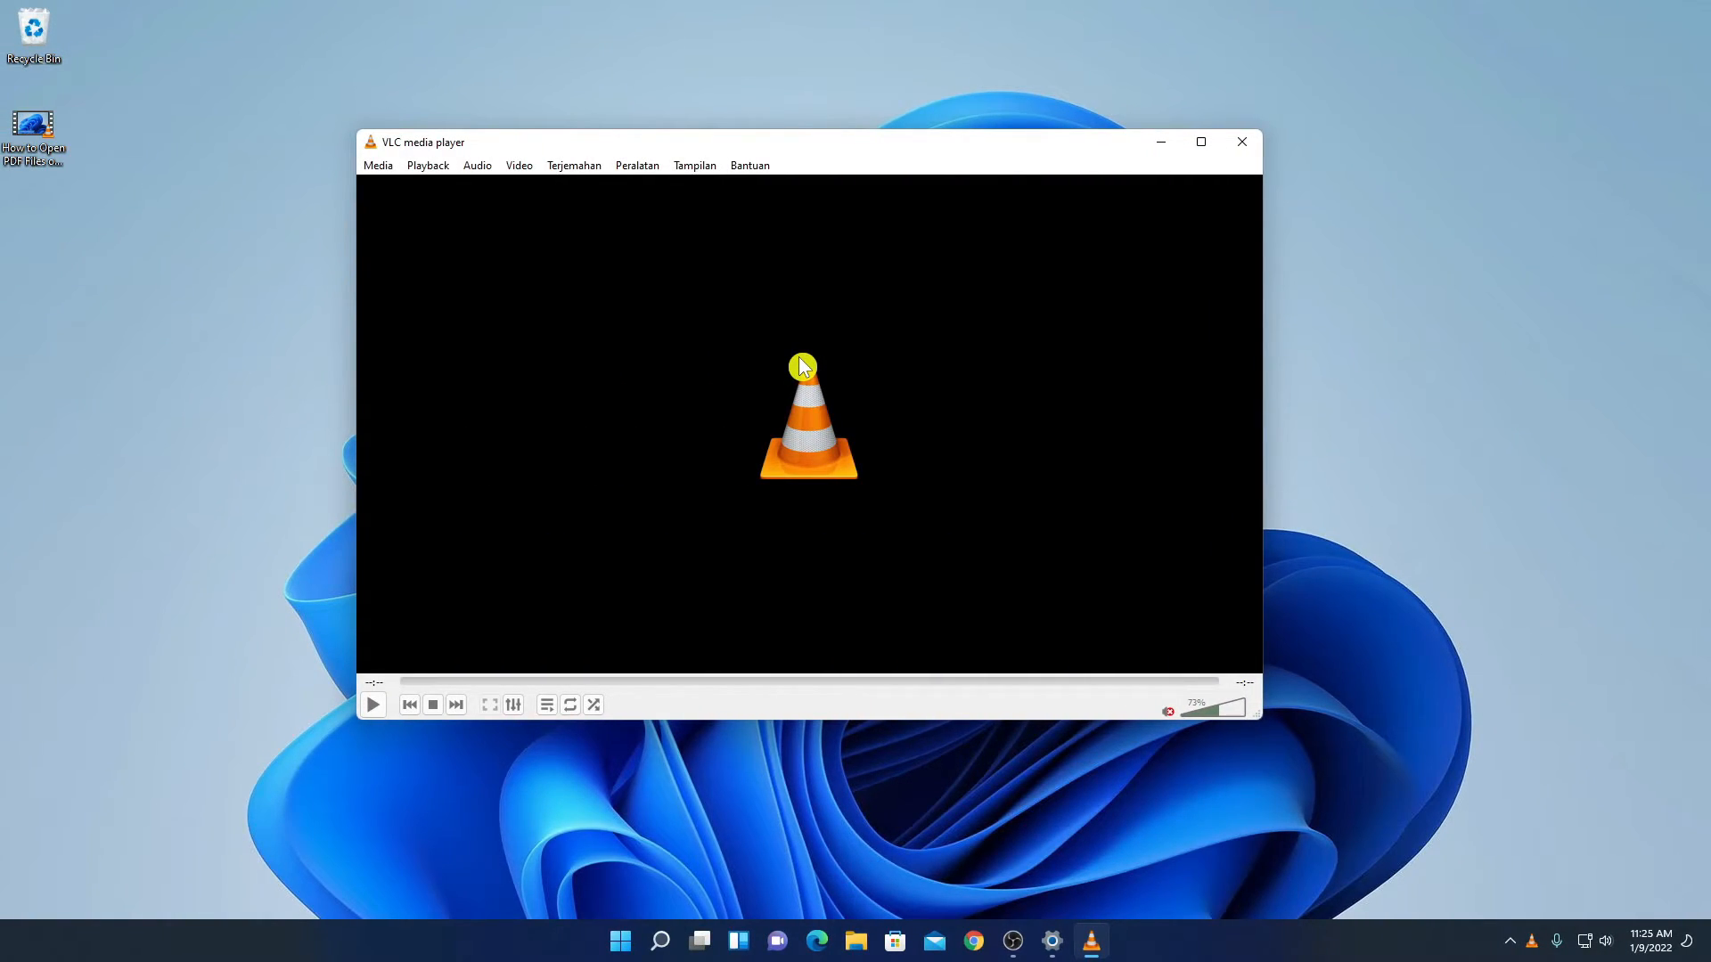
mouse_move(759, 185)
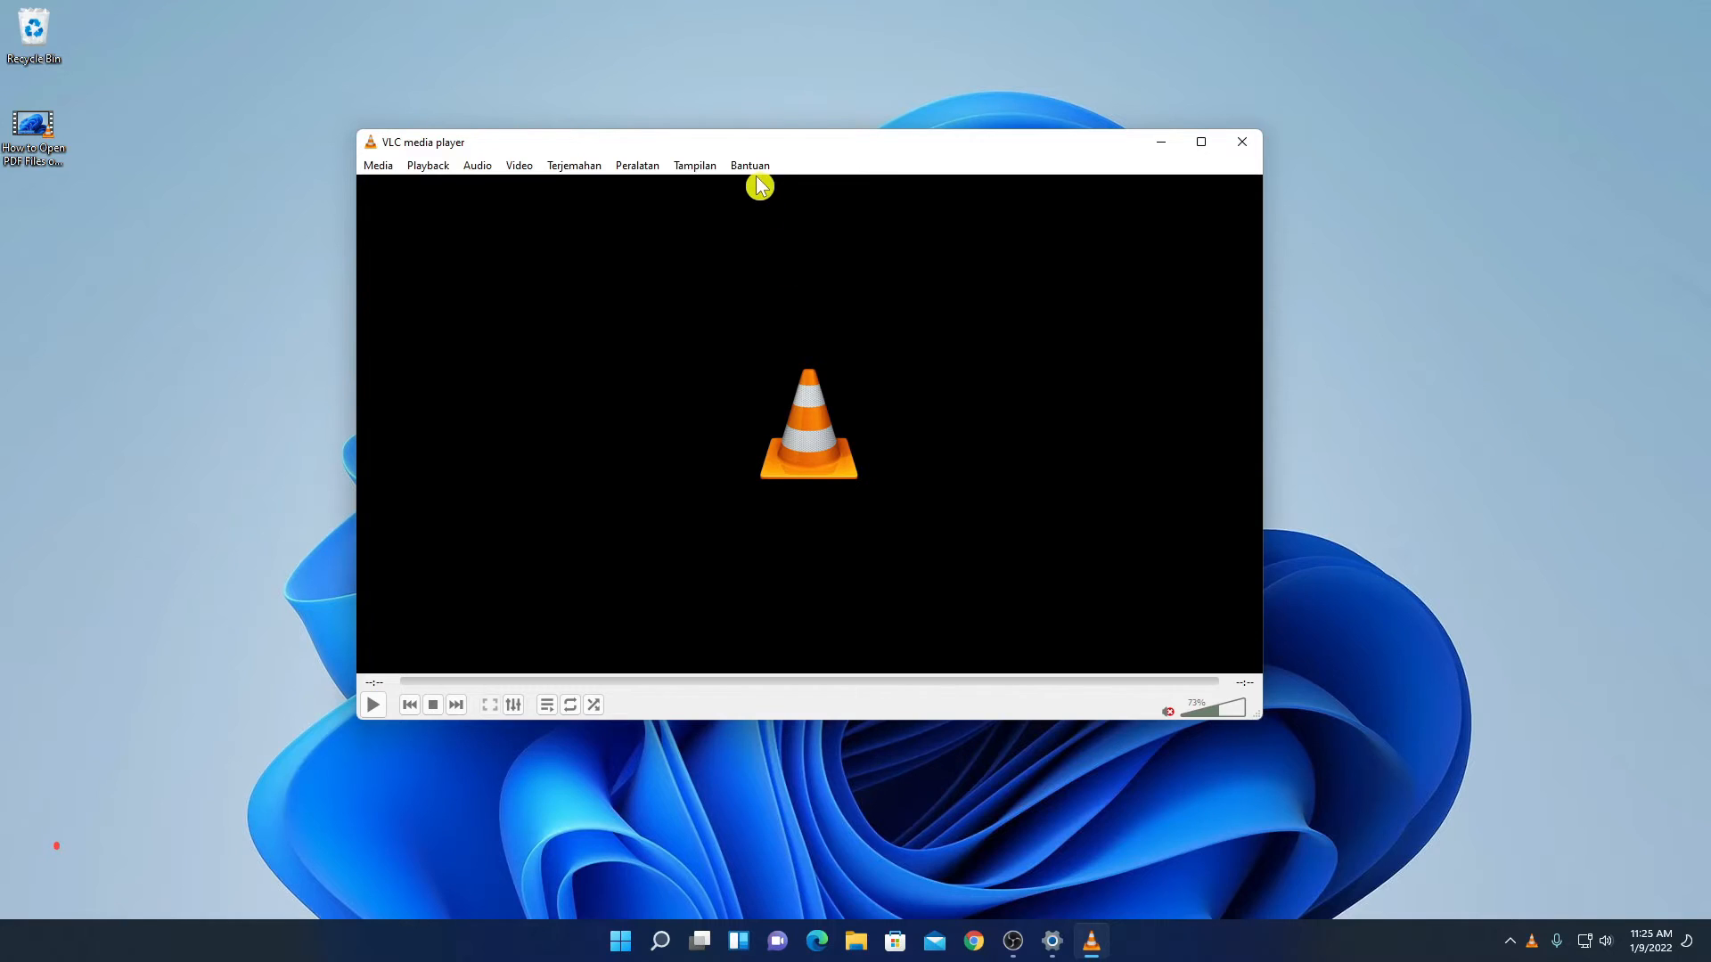
mouse_move(643, 182)
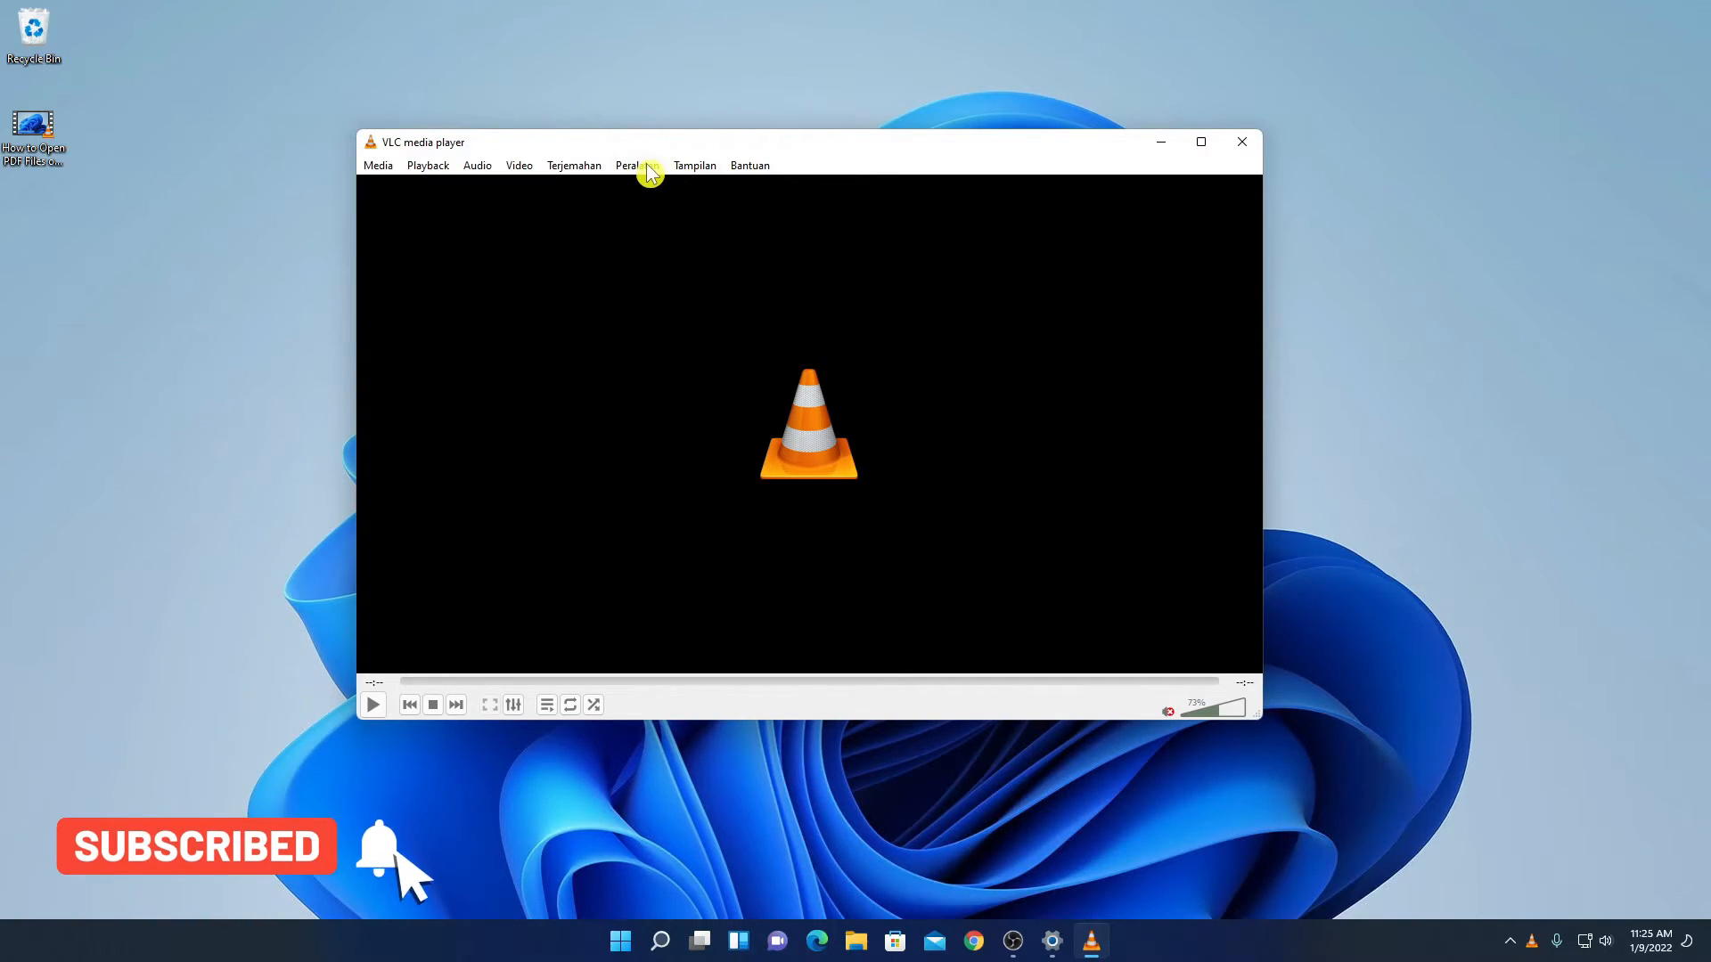
- In Peralatan > Preferensi, set the menu language back to American English and save
left_click(637, 164)
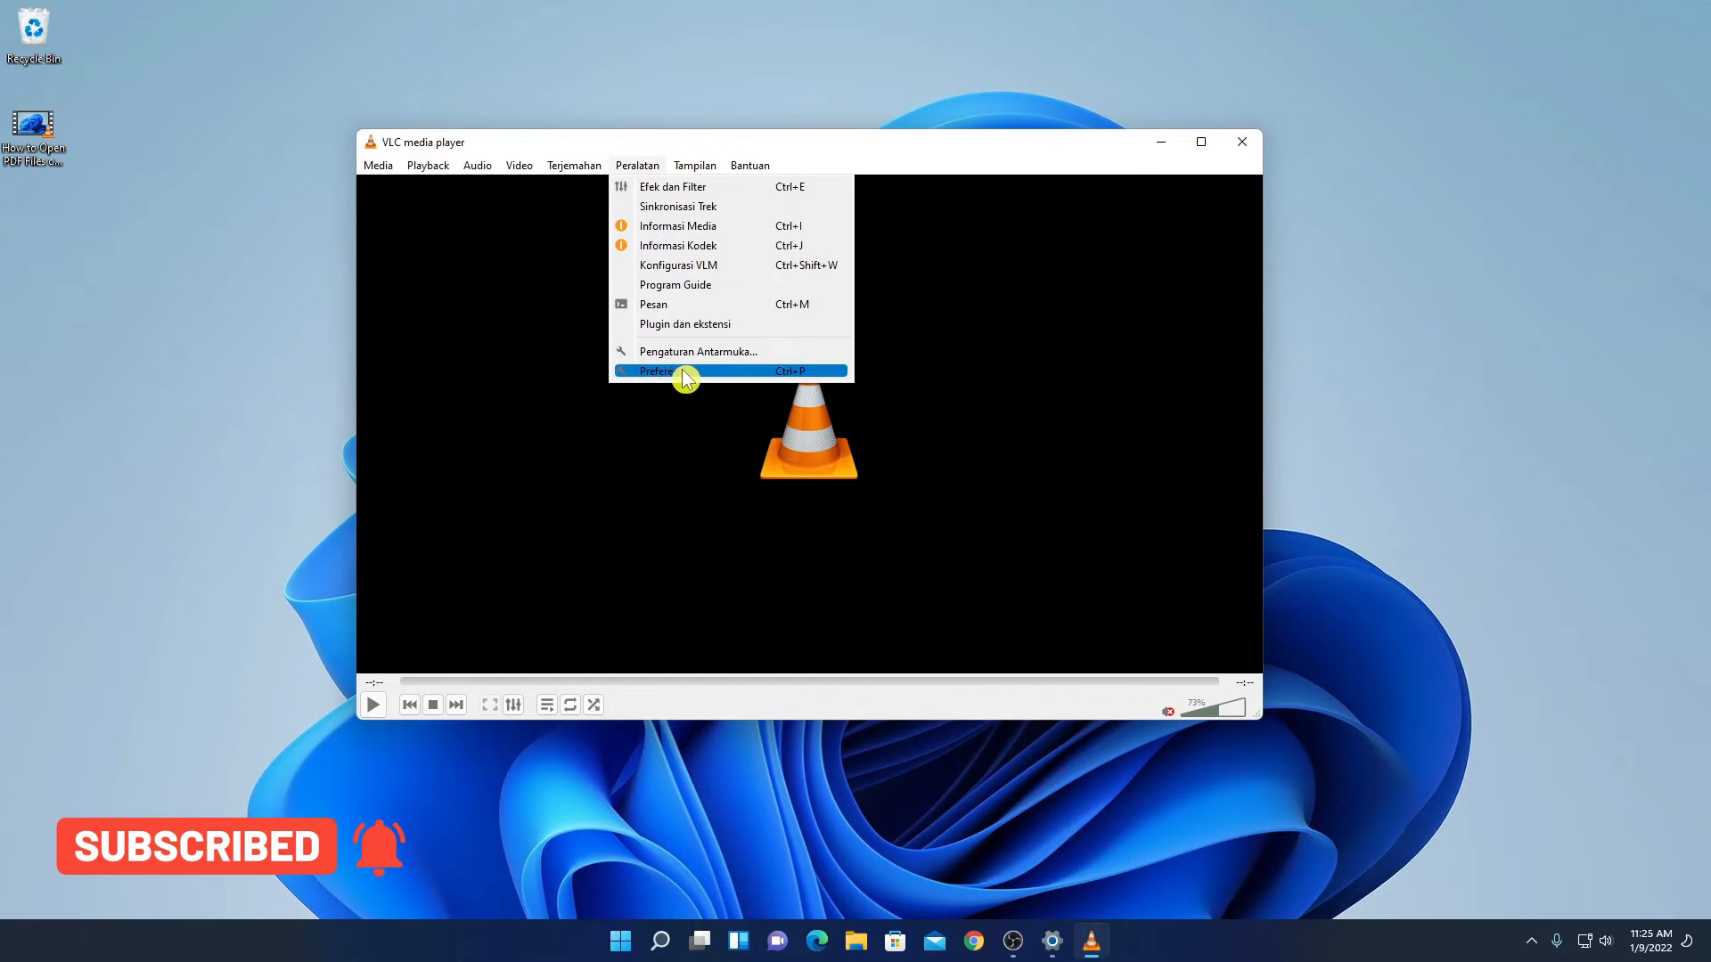
mouse_move(827, 387)
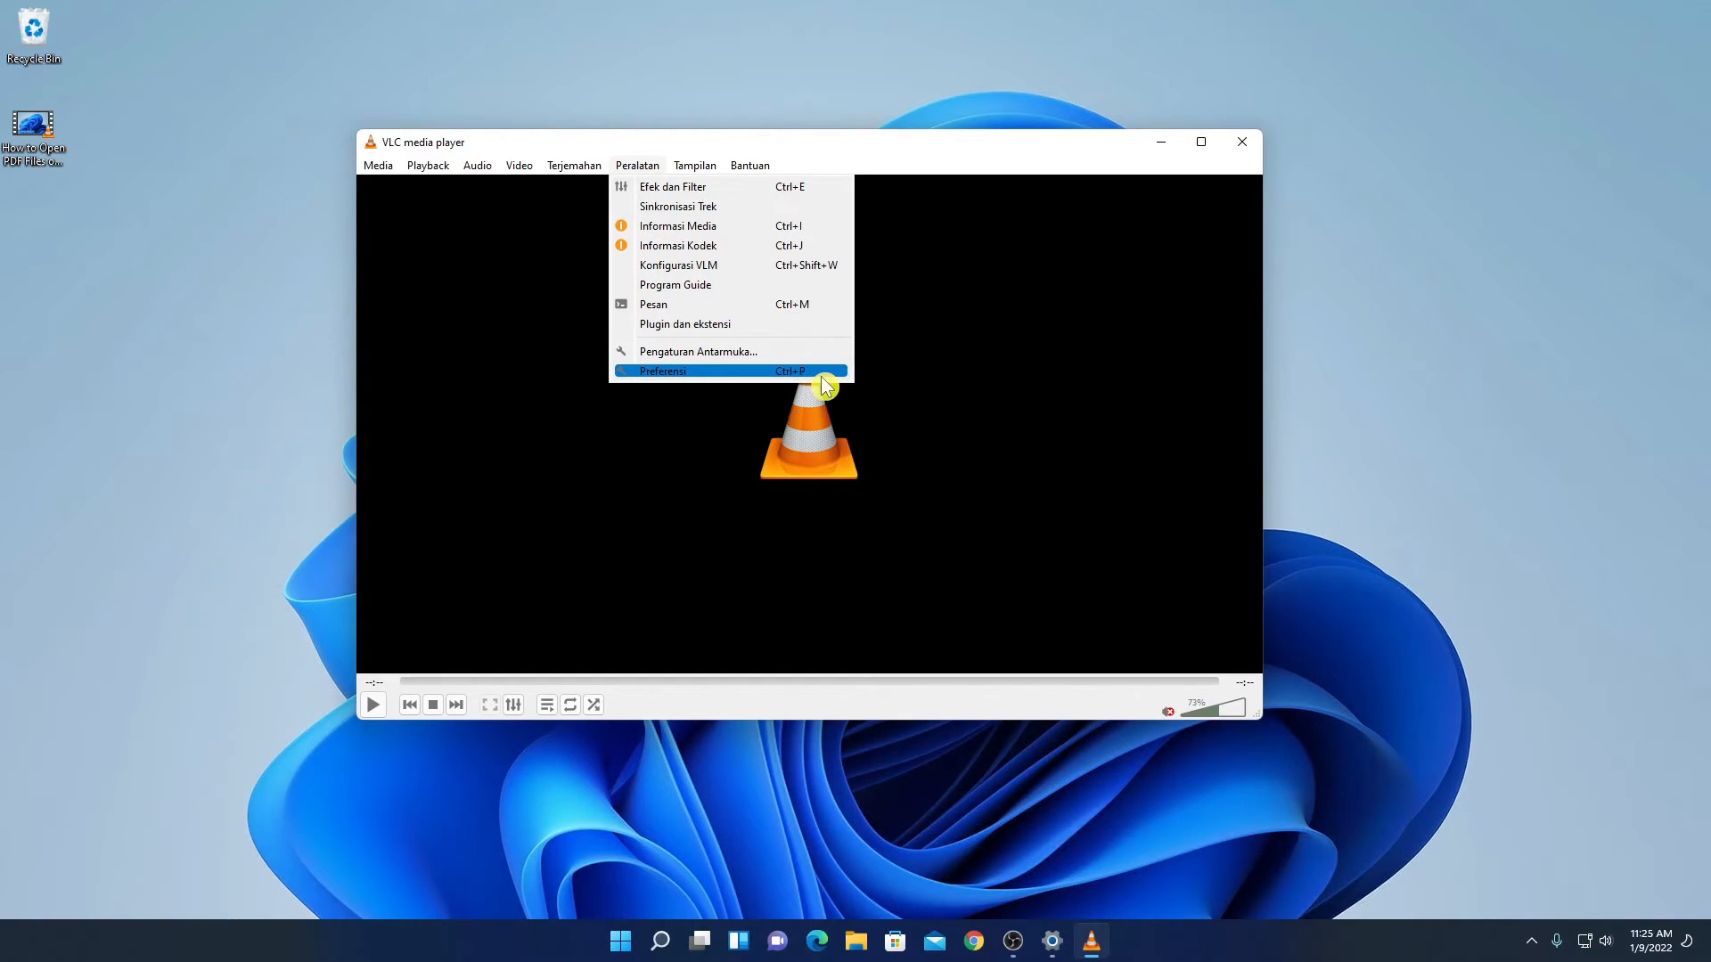
mouse_move(818, 385)
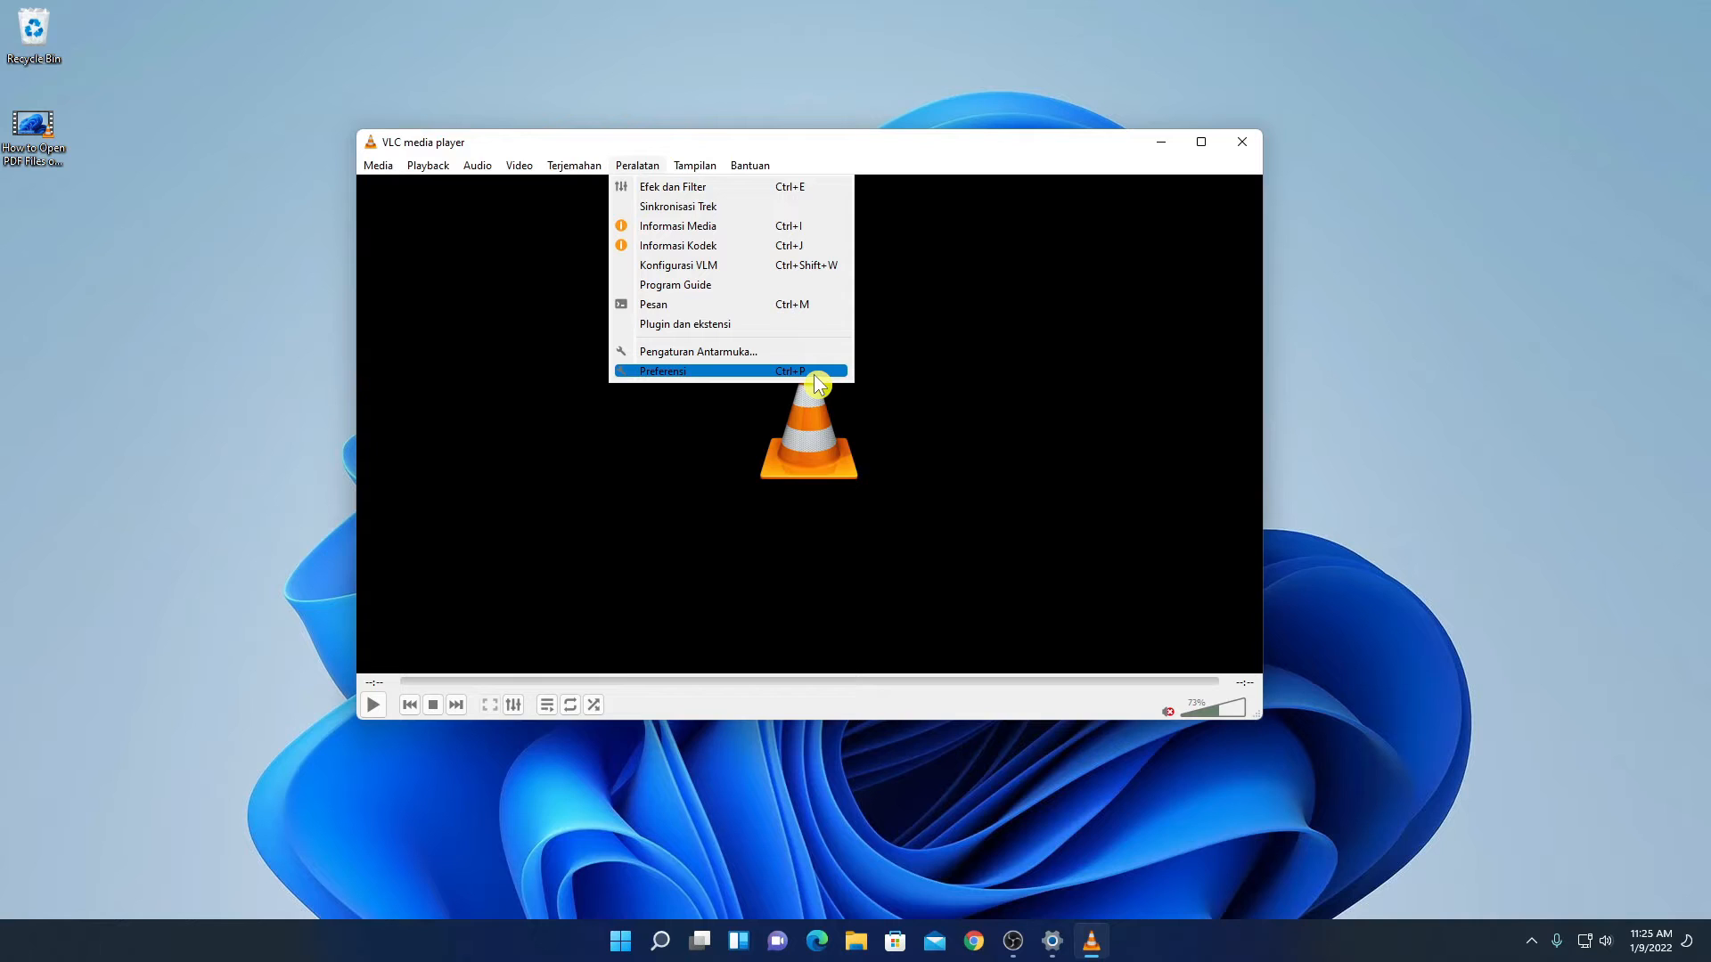
left_click(660, 371)
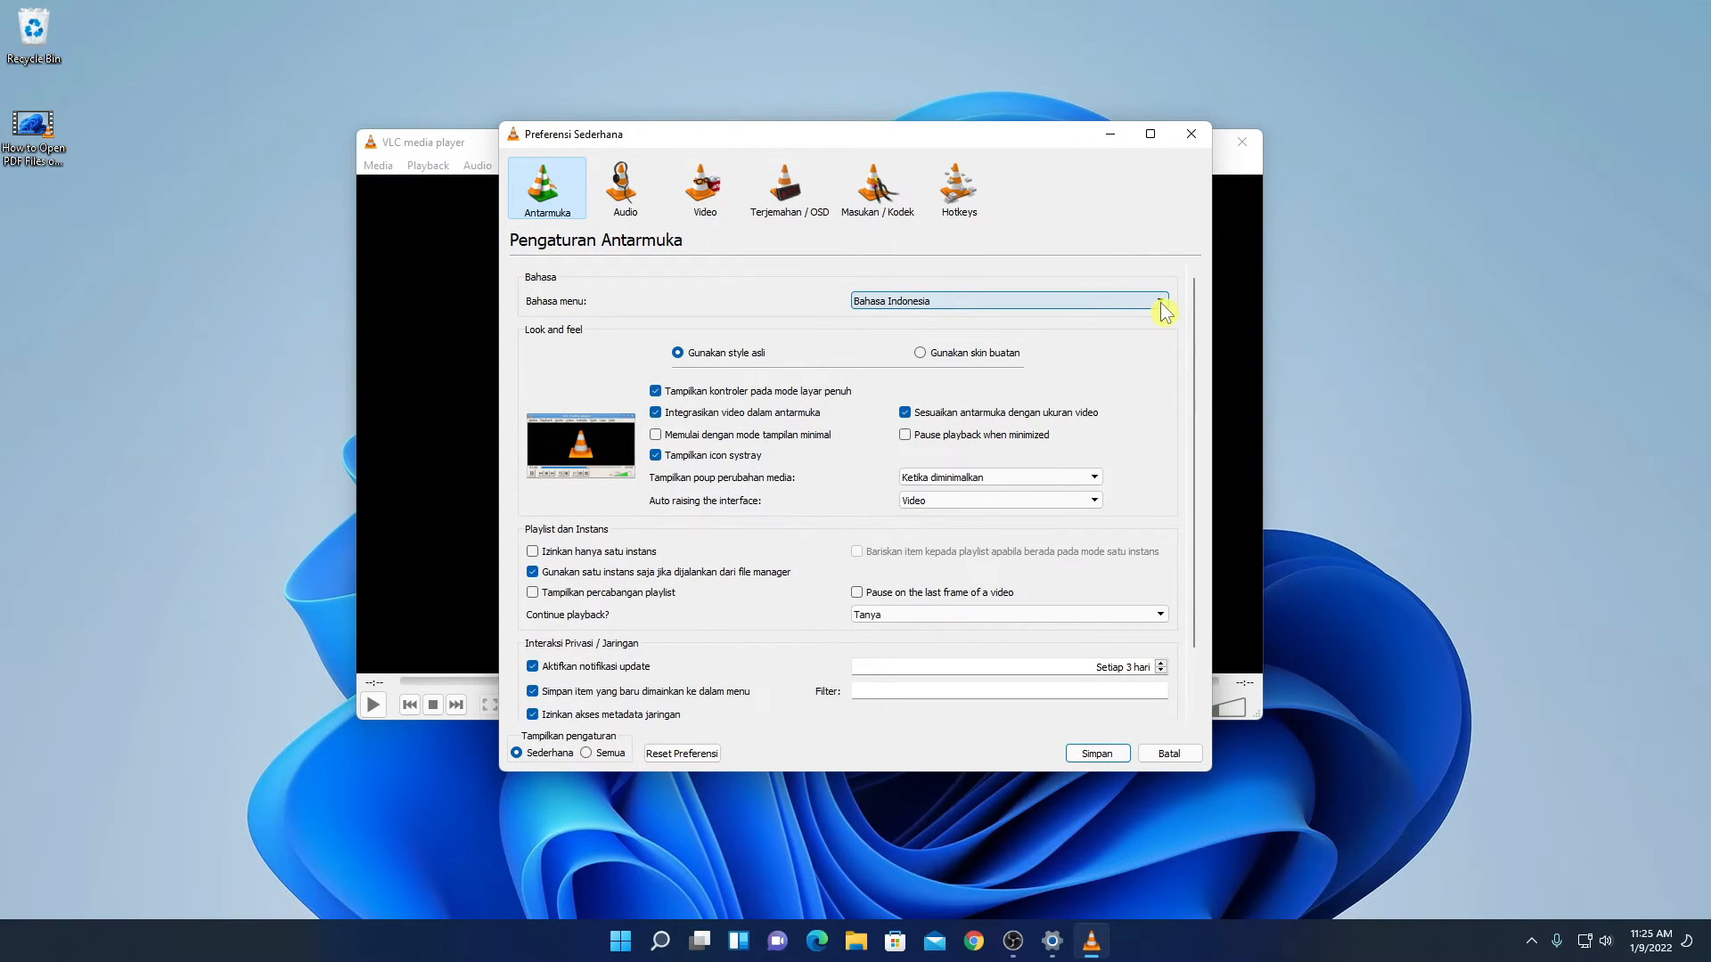
left_click(1160, 301)
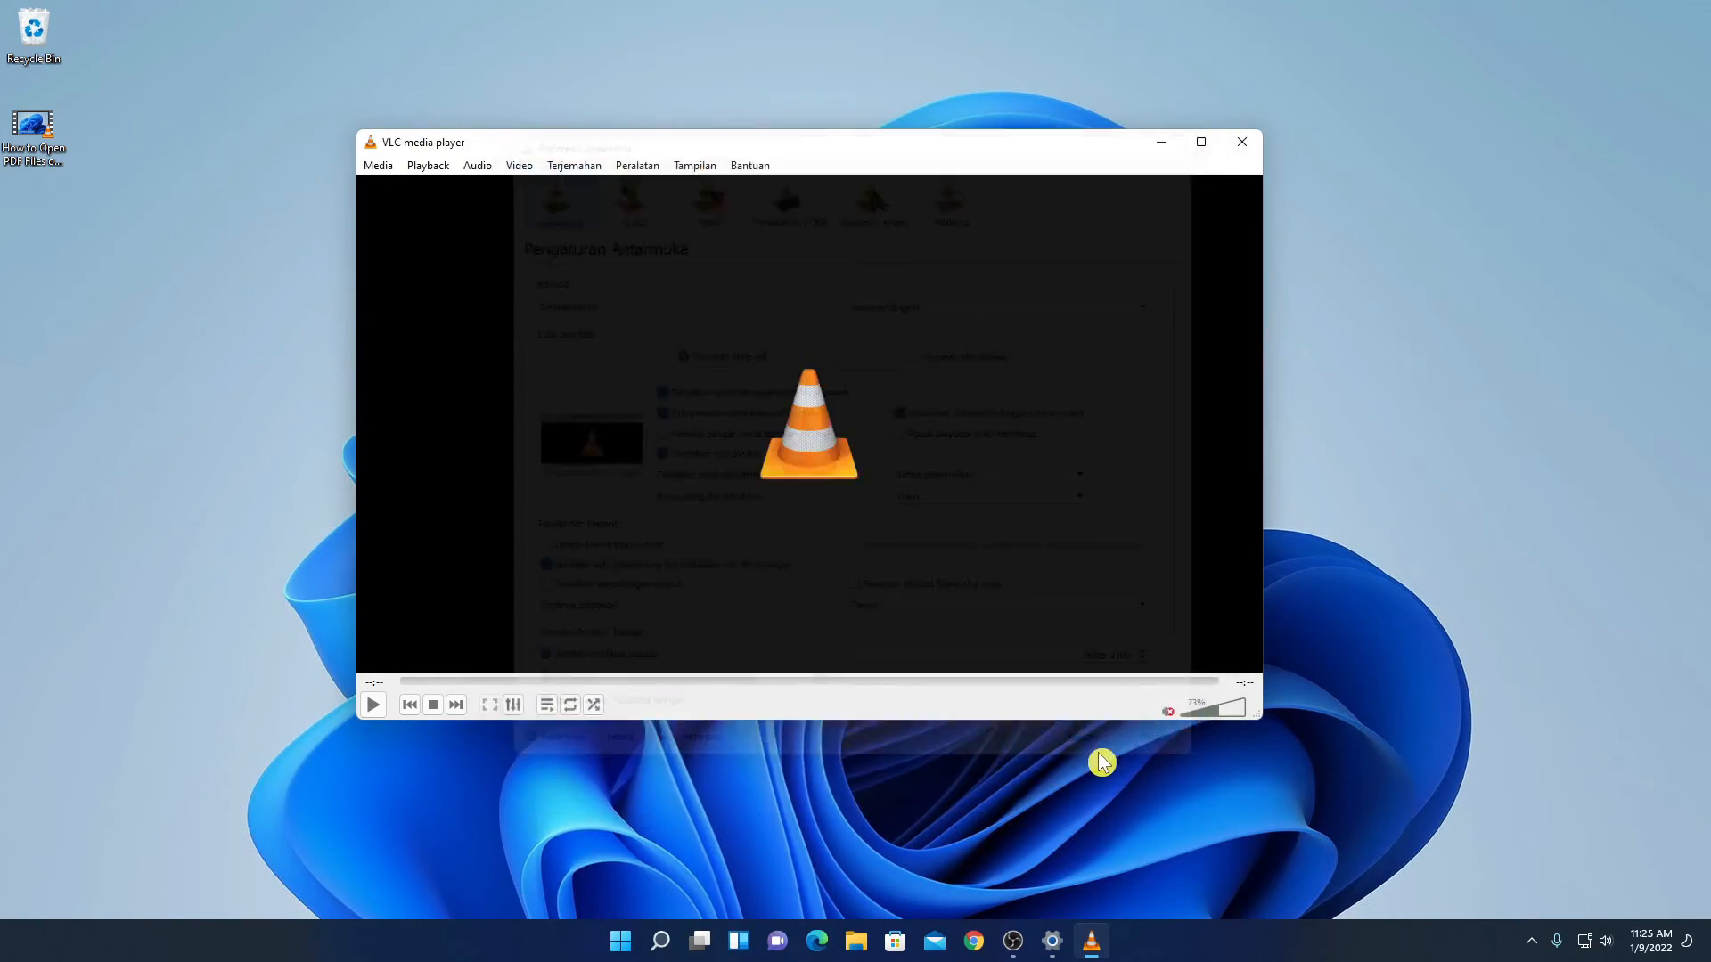
left_click(1240, 142)
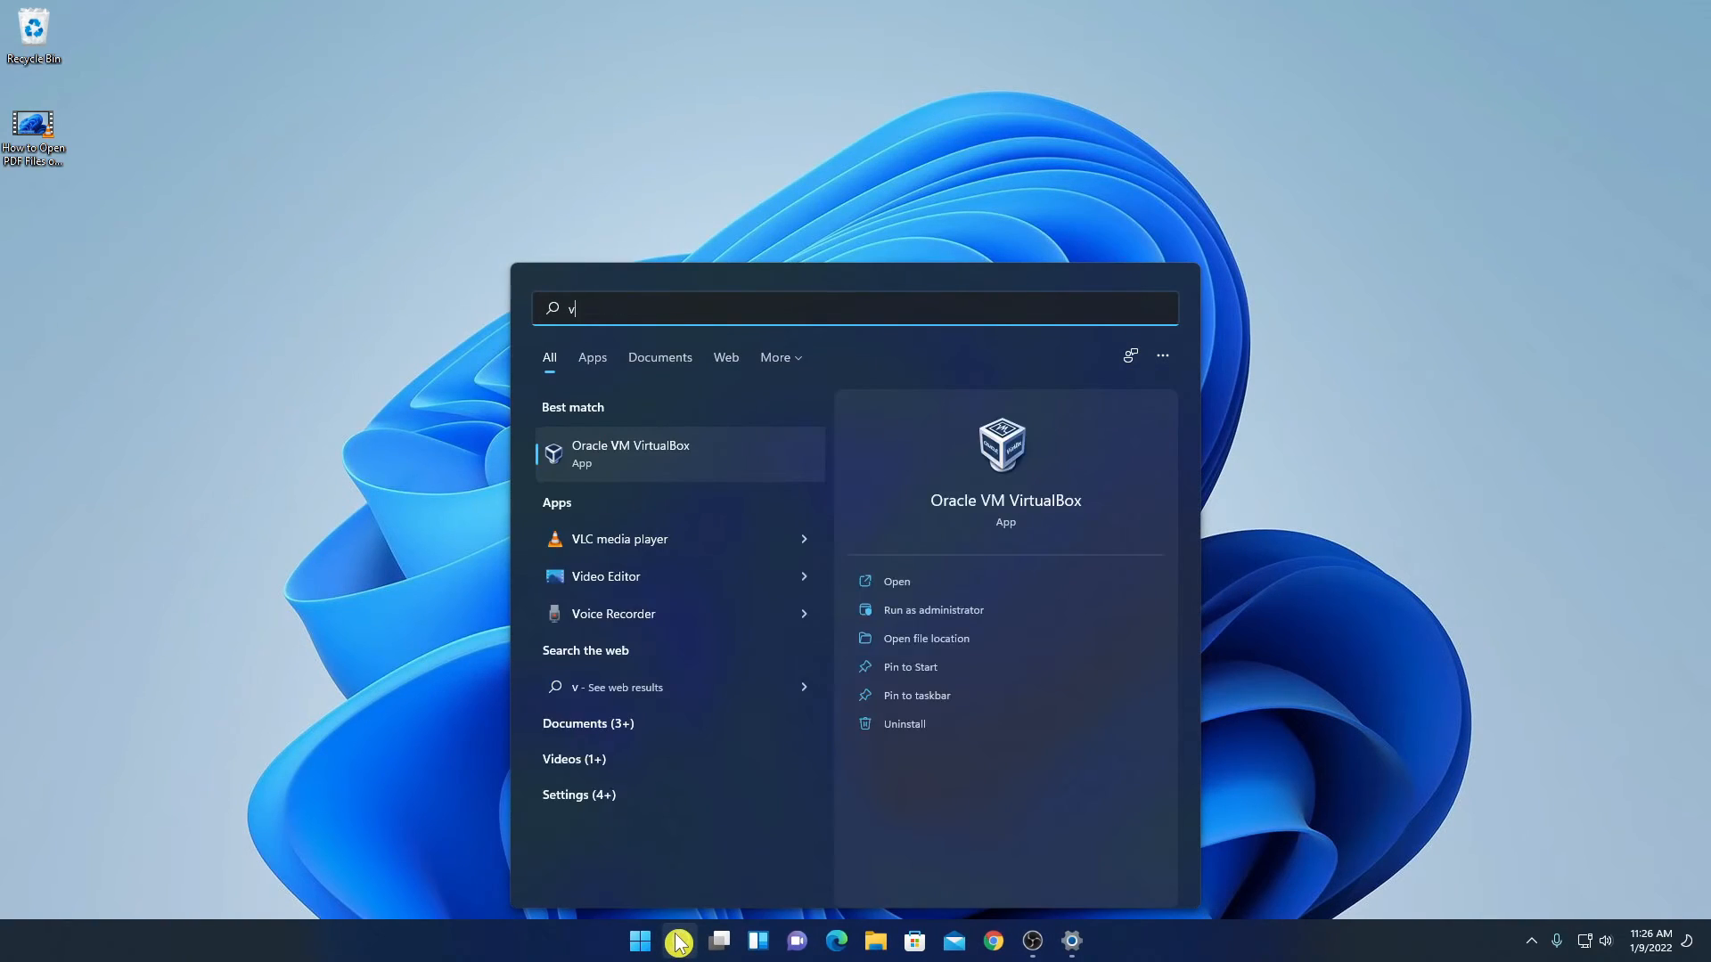
- Relaunch VLC via Start search for 'vlc media player' to see English menus again
type("vlc media player")
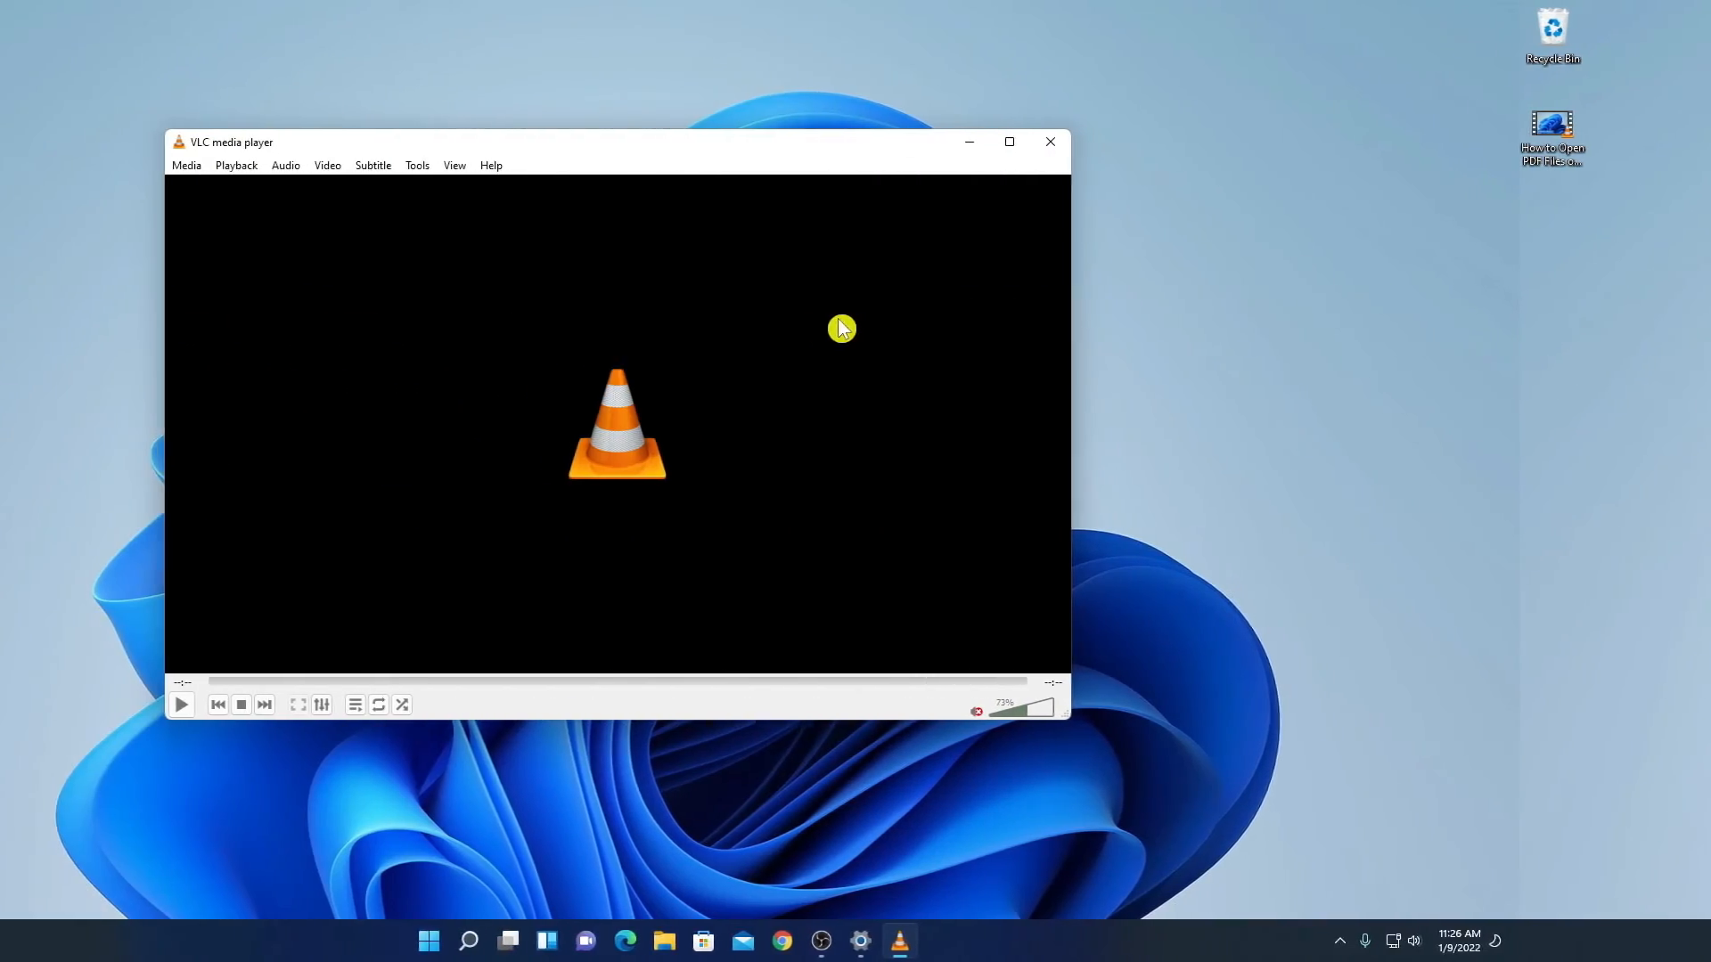
left_click_drag(577, 143, 770, 143)
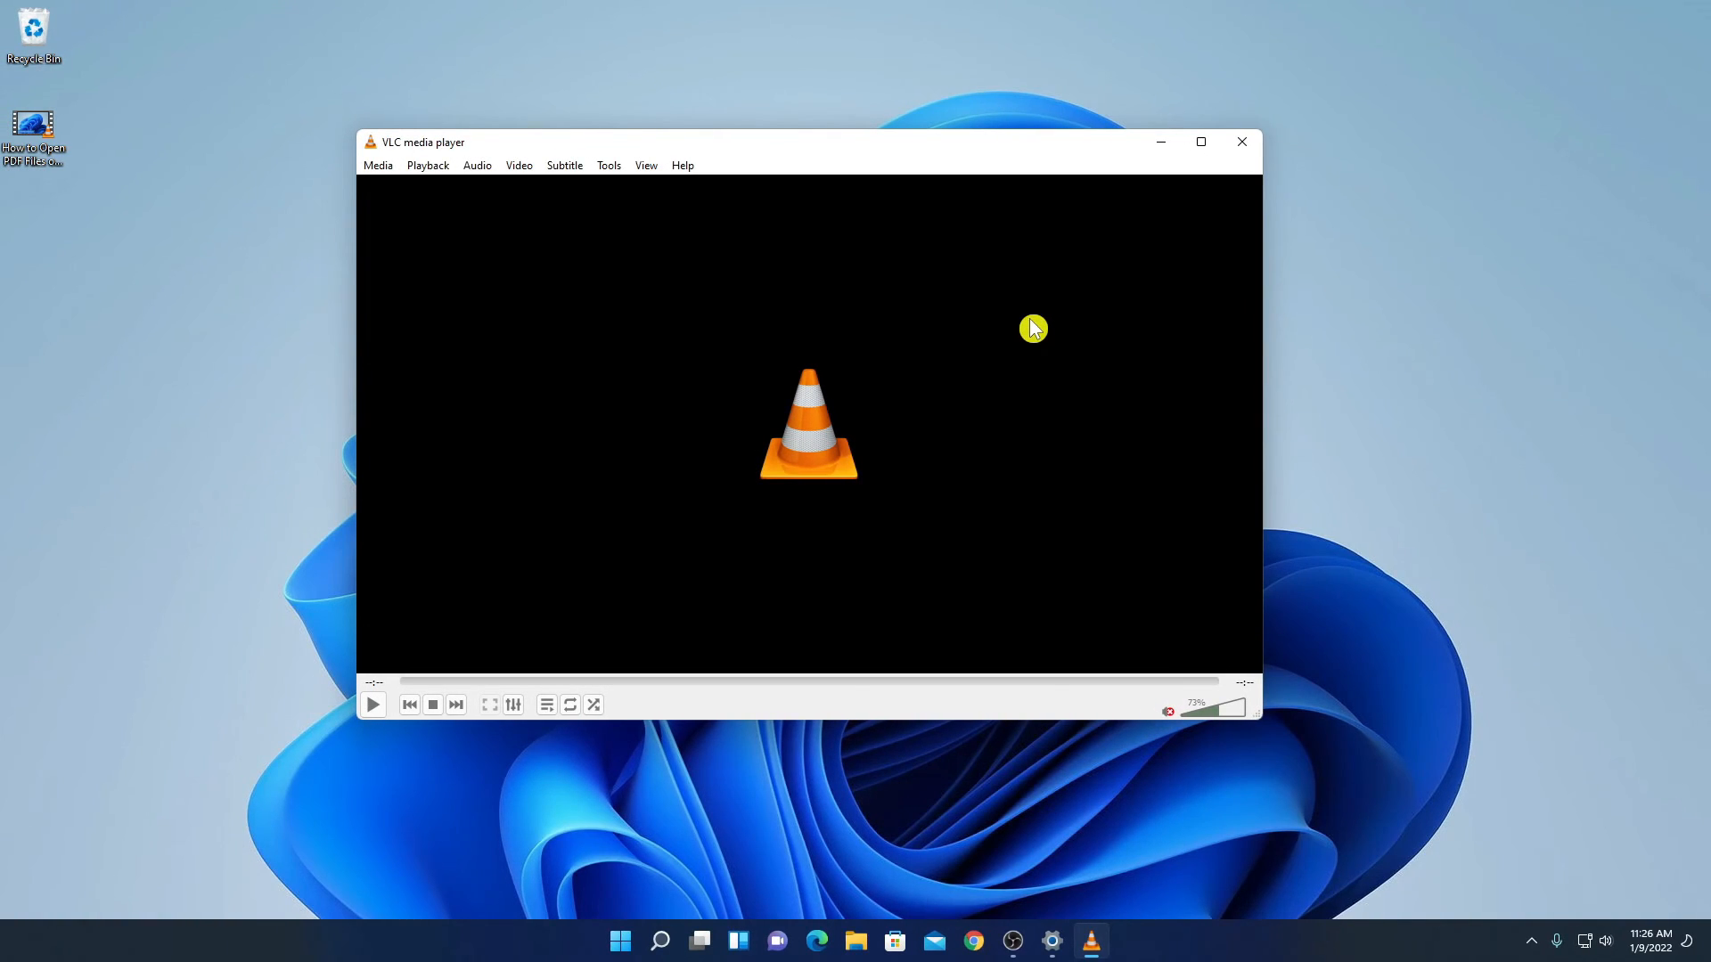